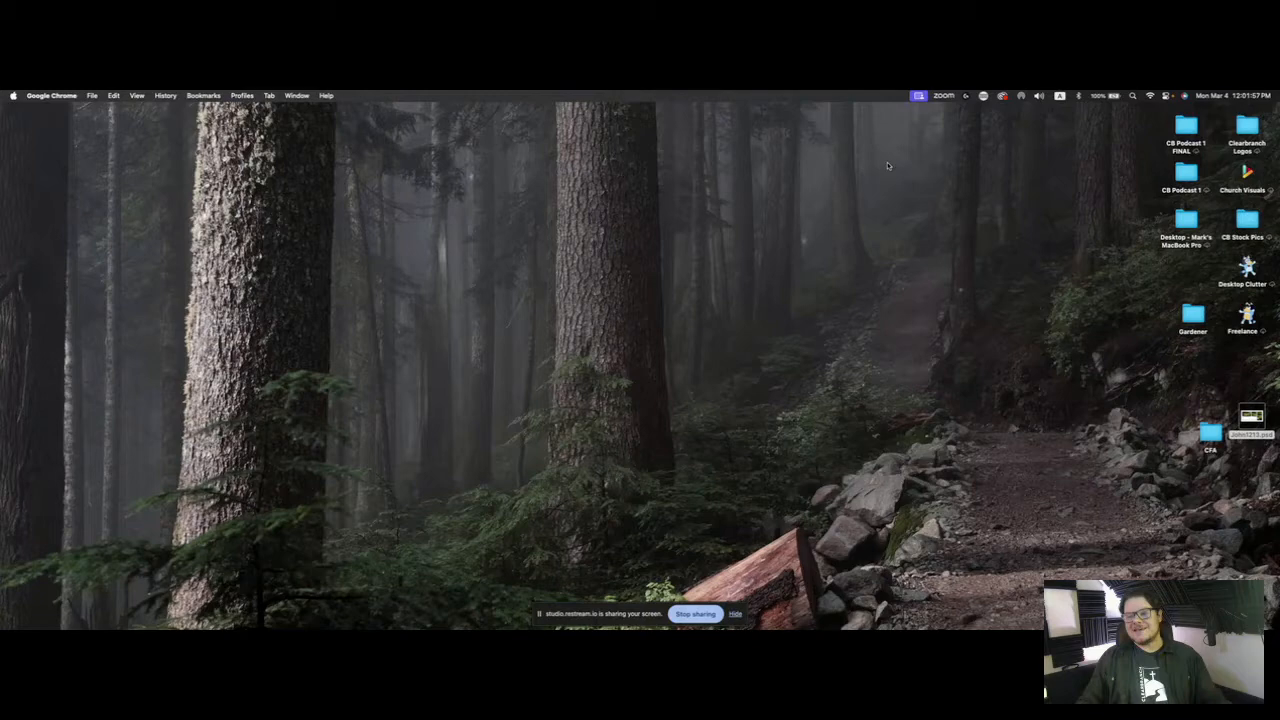
mouse_move(817, 271)
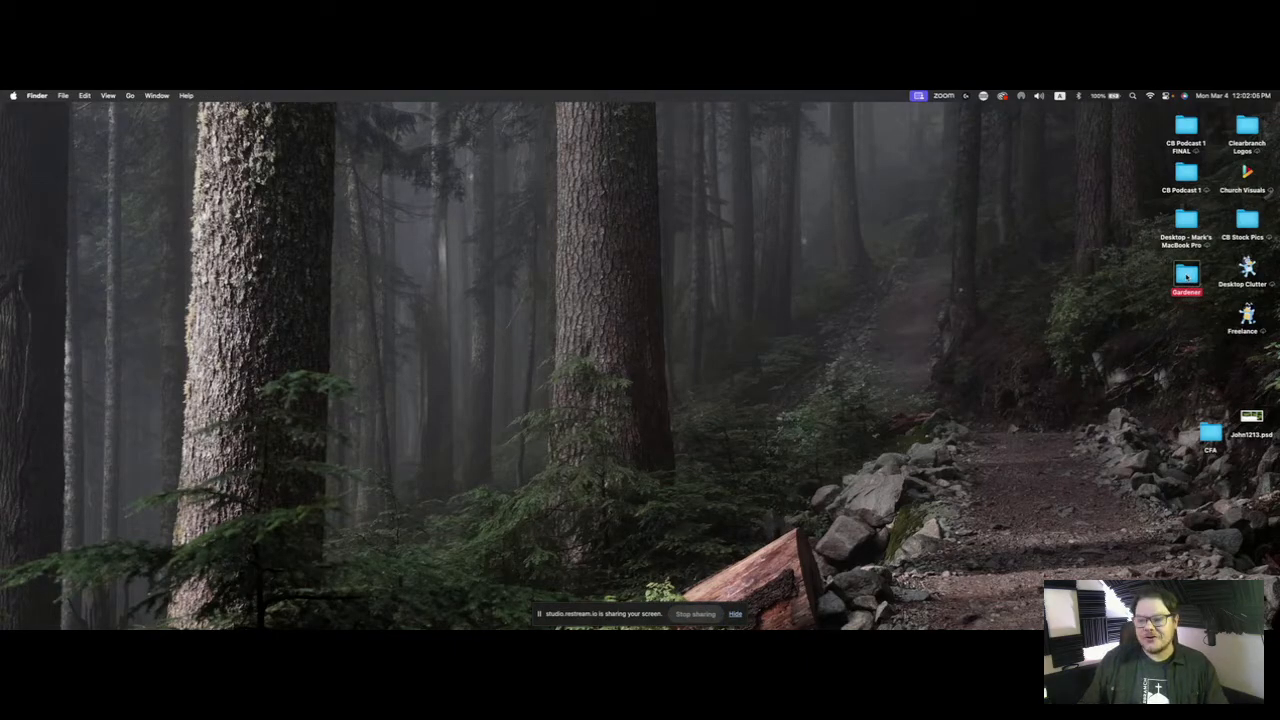
Step: Open the Gardener desktop folder to show its font list and three graphics
double_click(1185, 278)
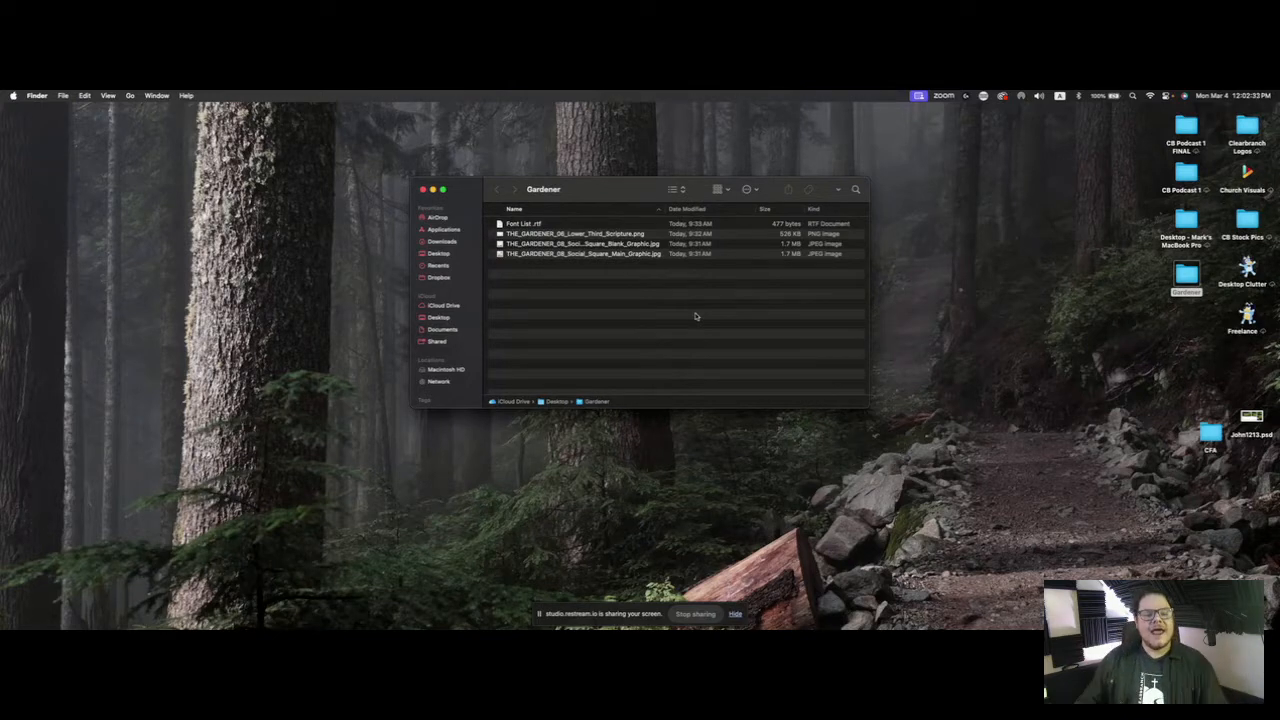
mouse_move(601, 270)
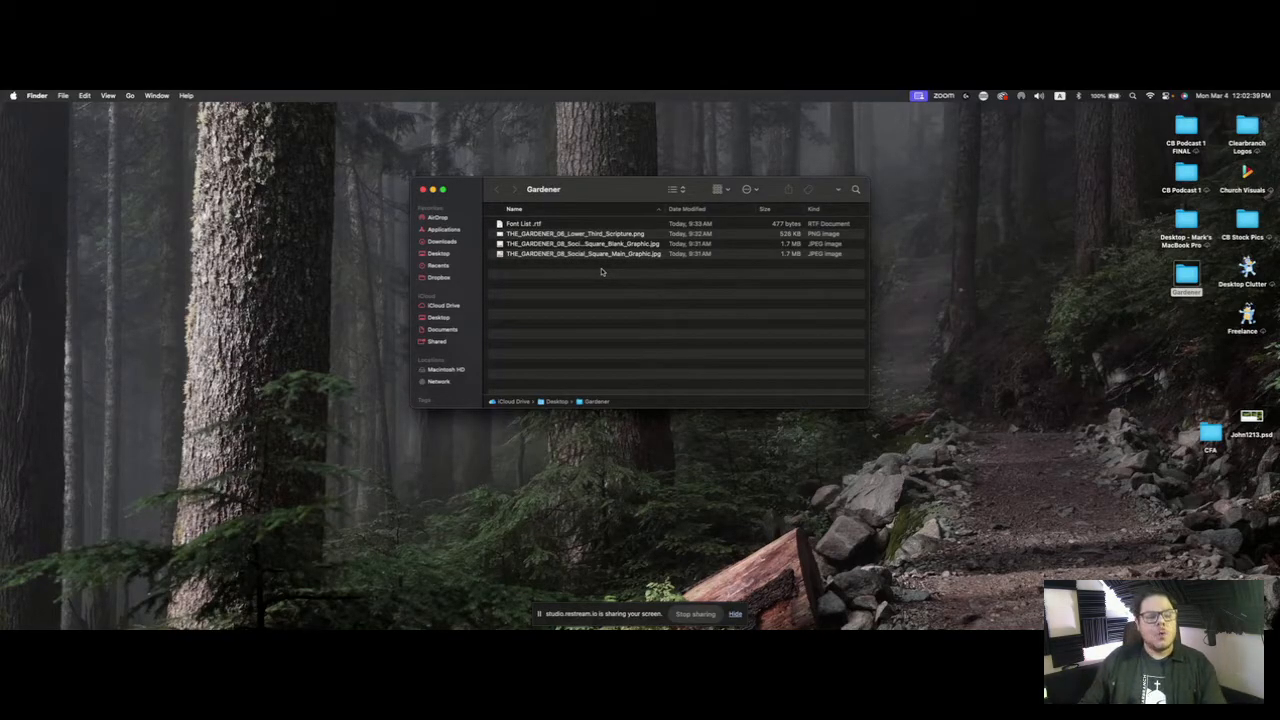
mouse_move(559, 266)
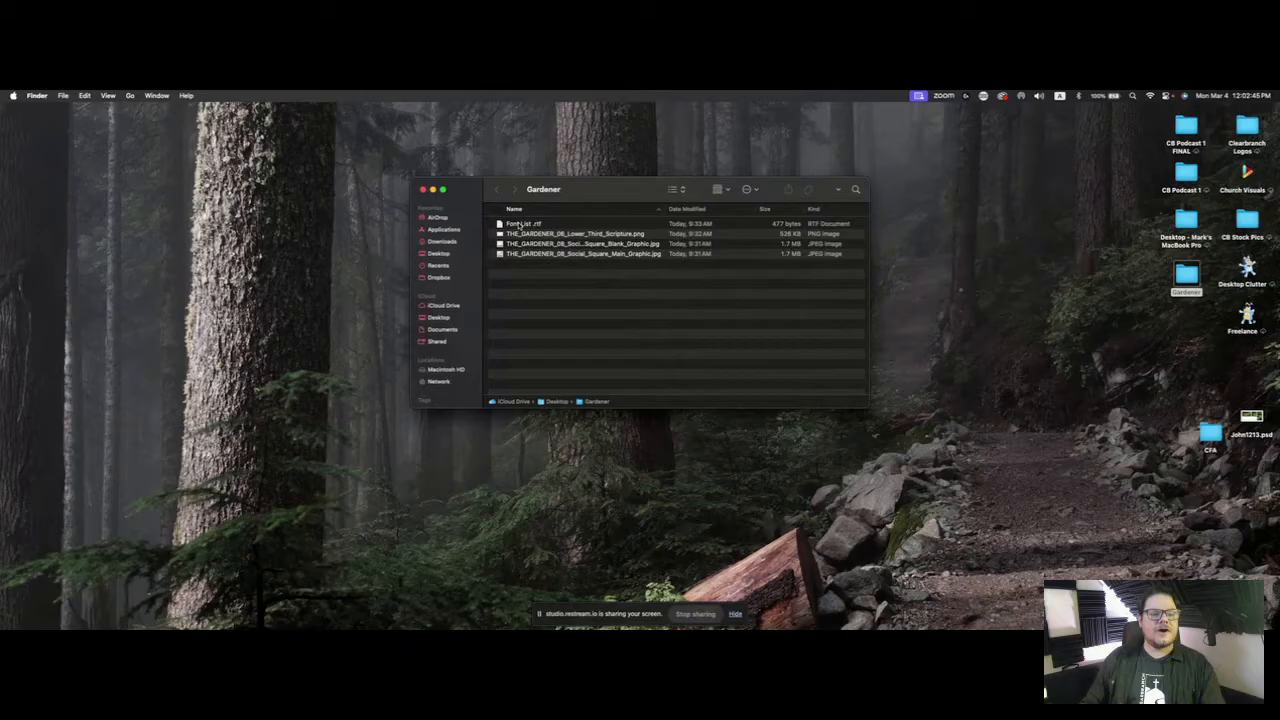
Step: Open Font List.rtf to see the Retrology Clean and Adelle Semibold fonts
double_click(520, 222)
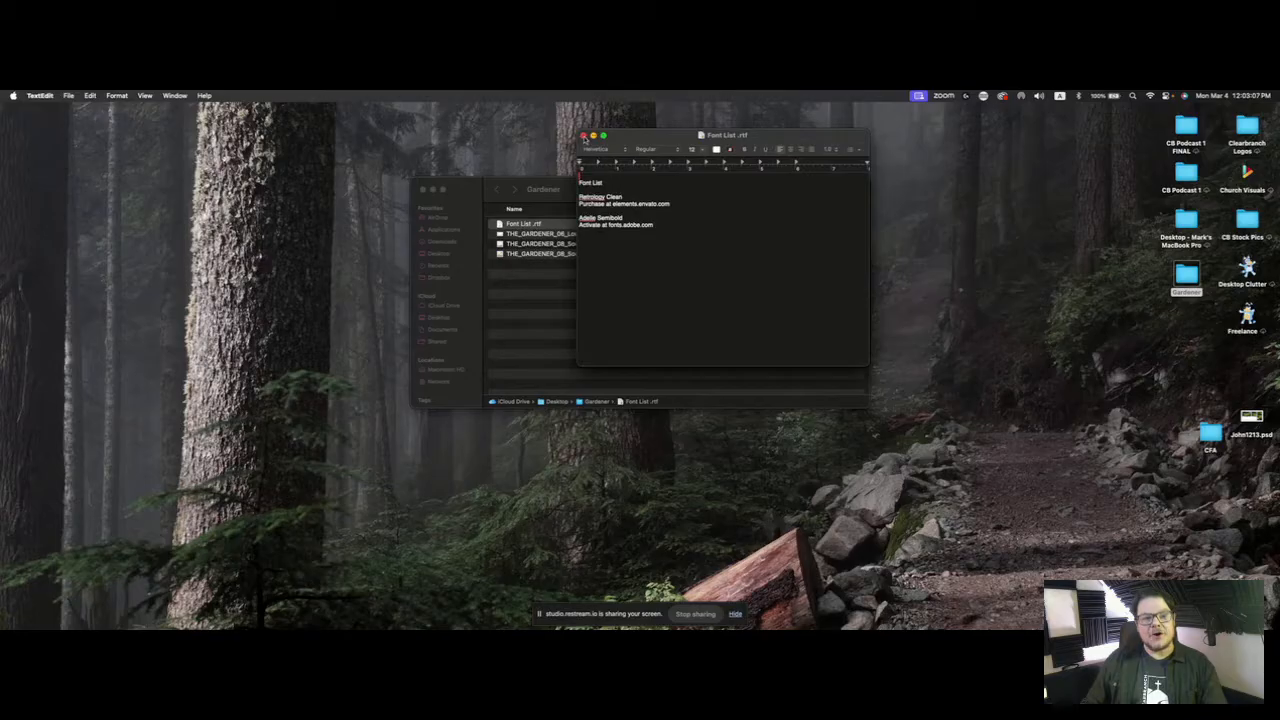
Step: Close the font list, preview the main Gardener graphic, then the blank flowers-only one
click(578, 136)
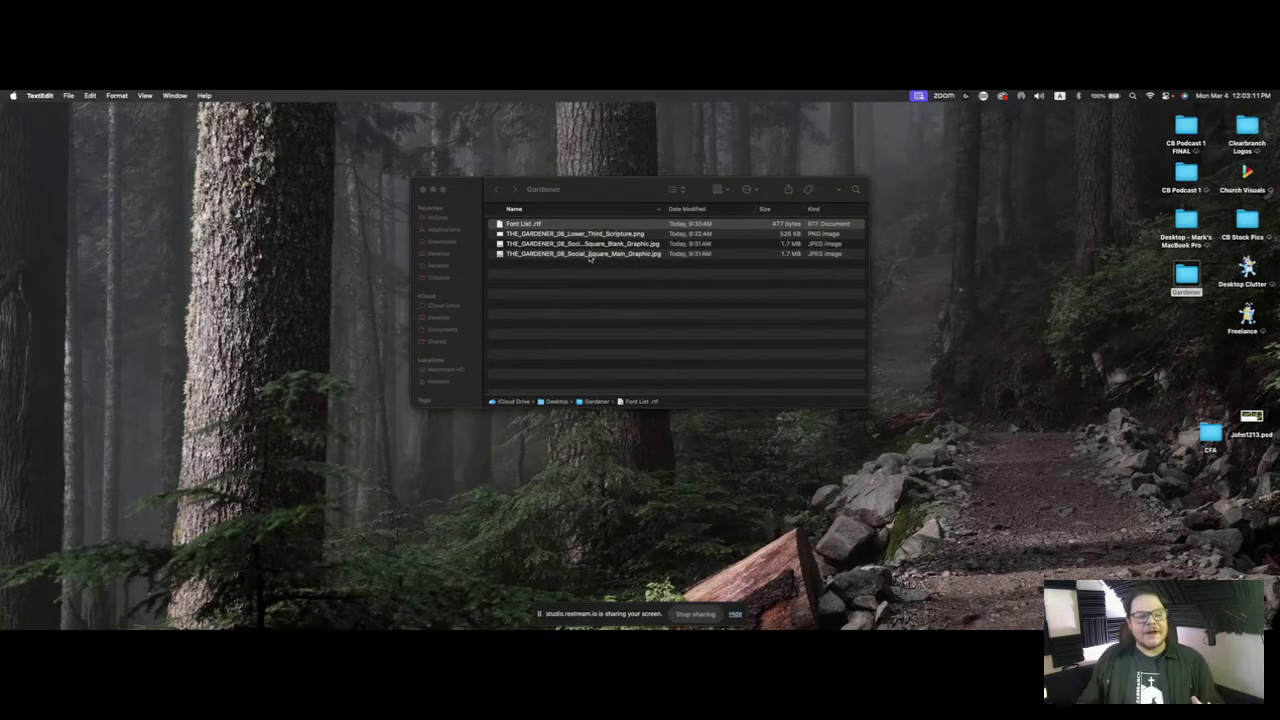
click(583, 253)
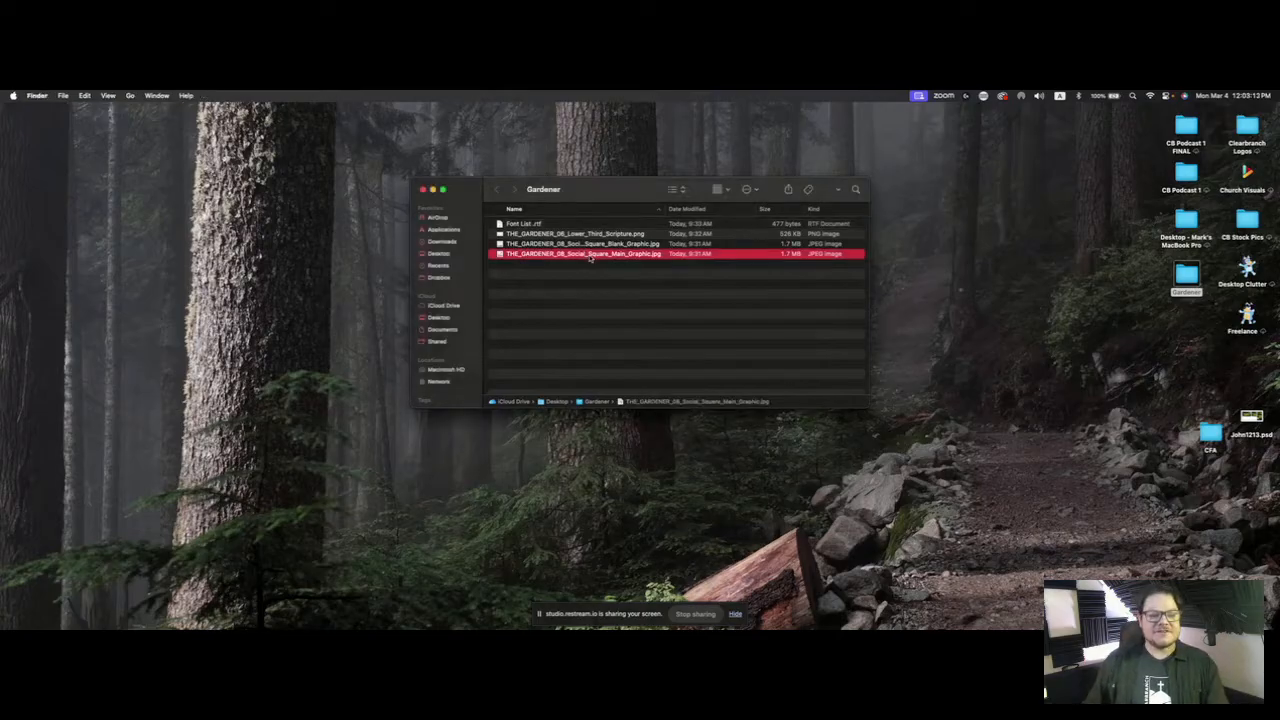
double_click(583, 253)
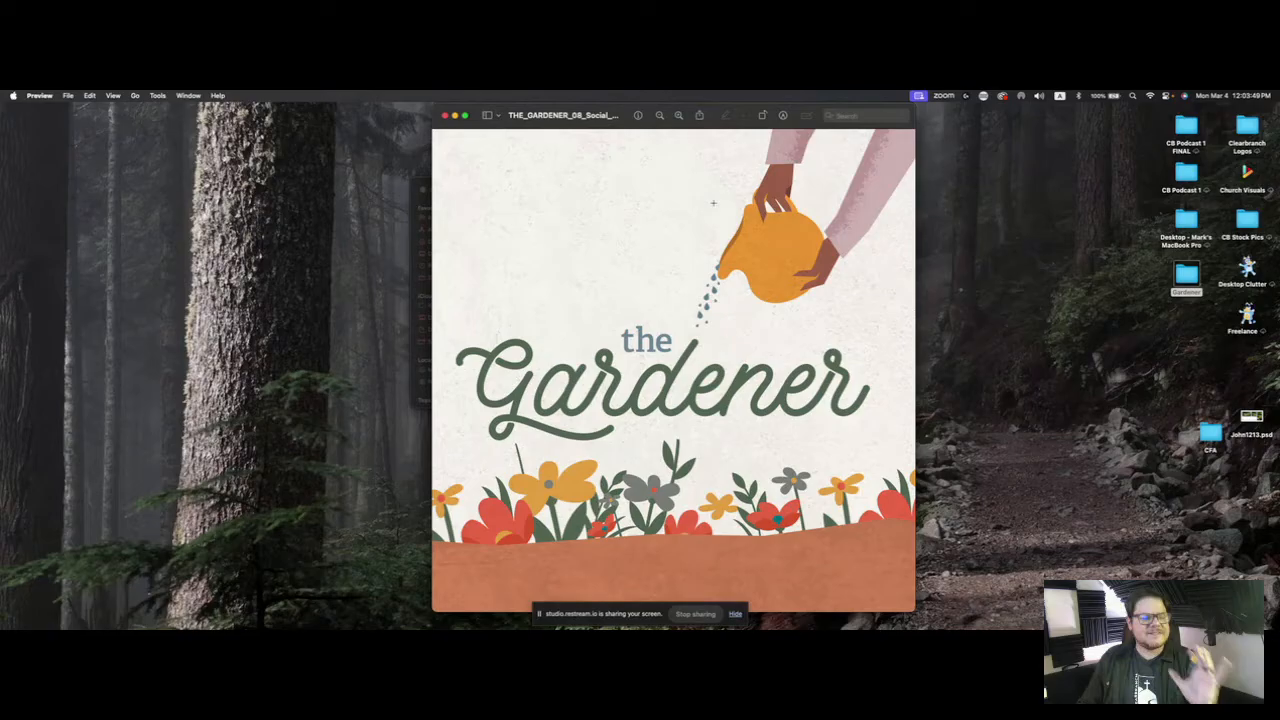
mouse_move(649, 210)
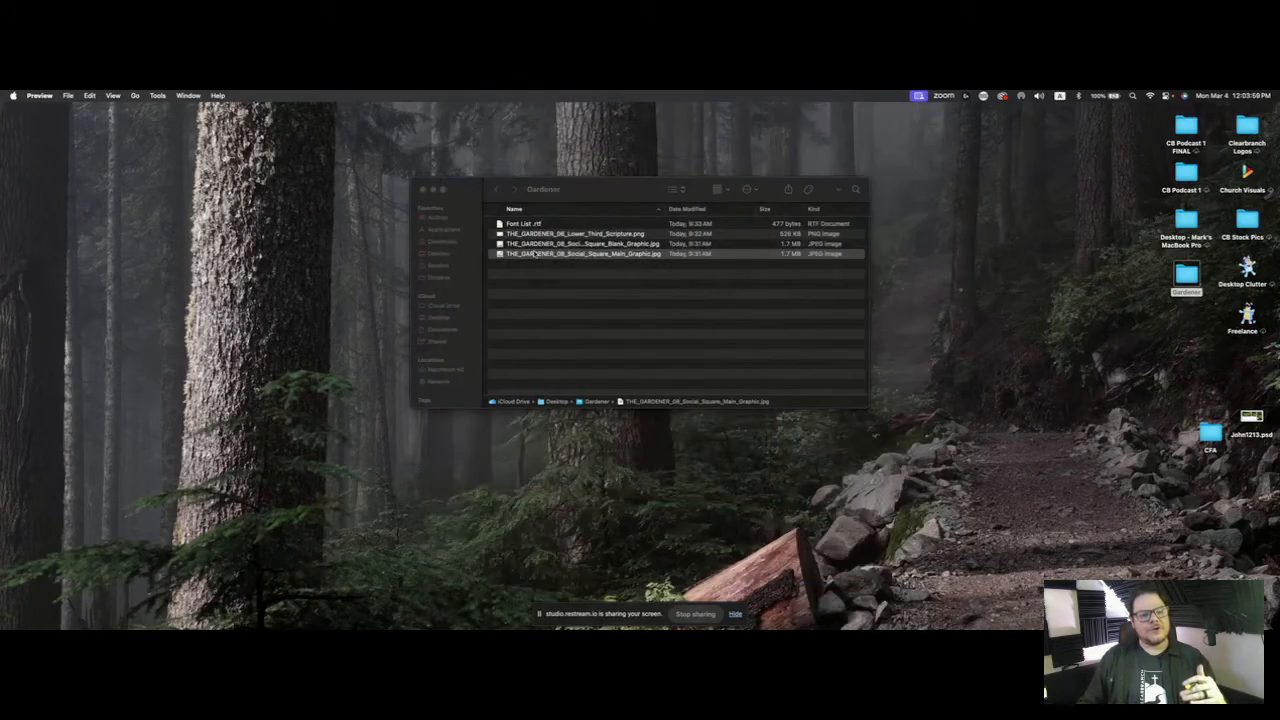
double_click(581, 243)
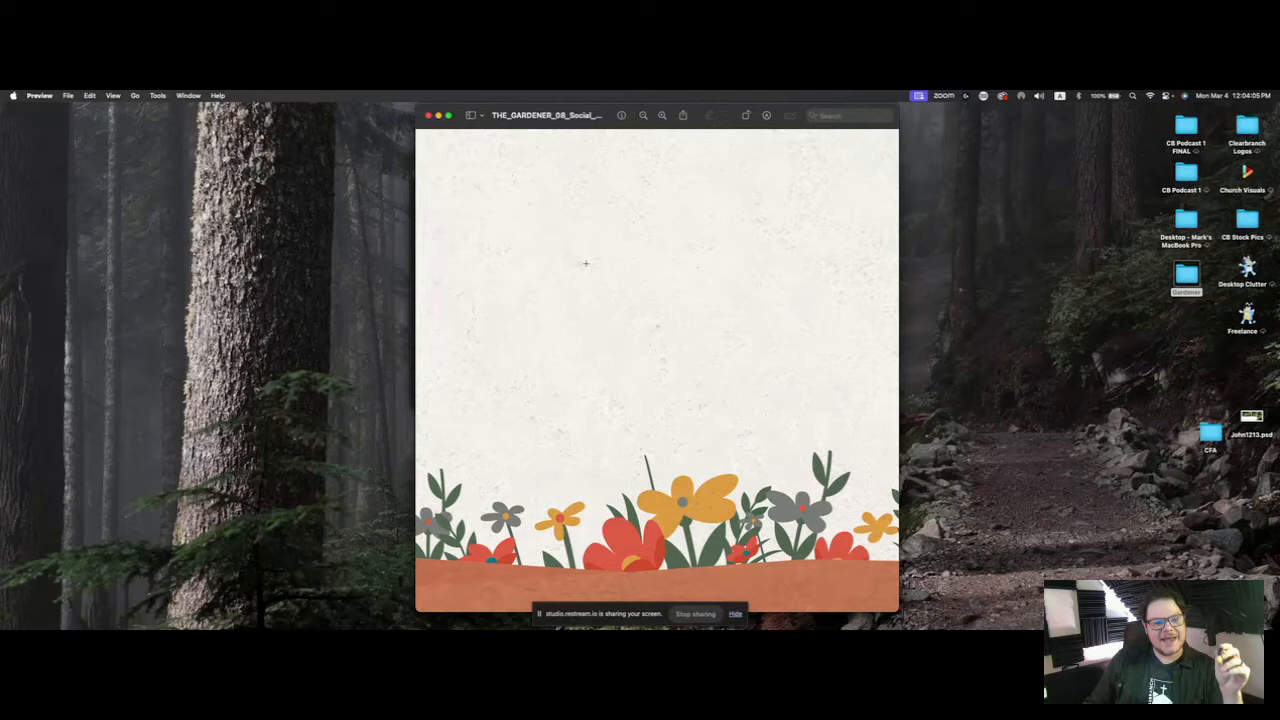
mouse_move(638, 296)
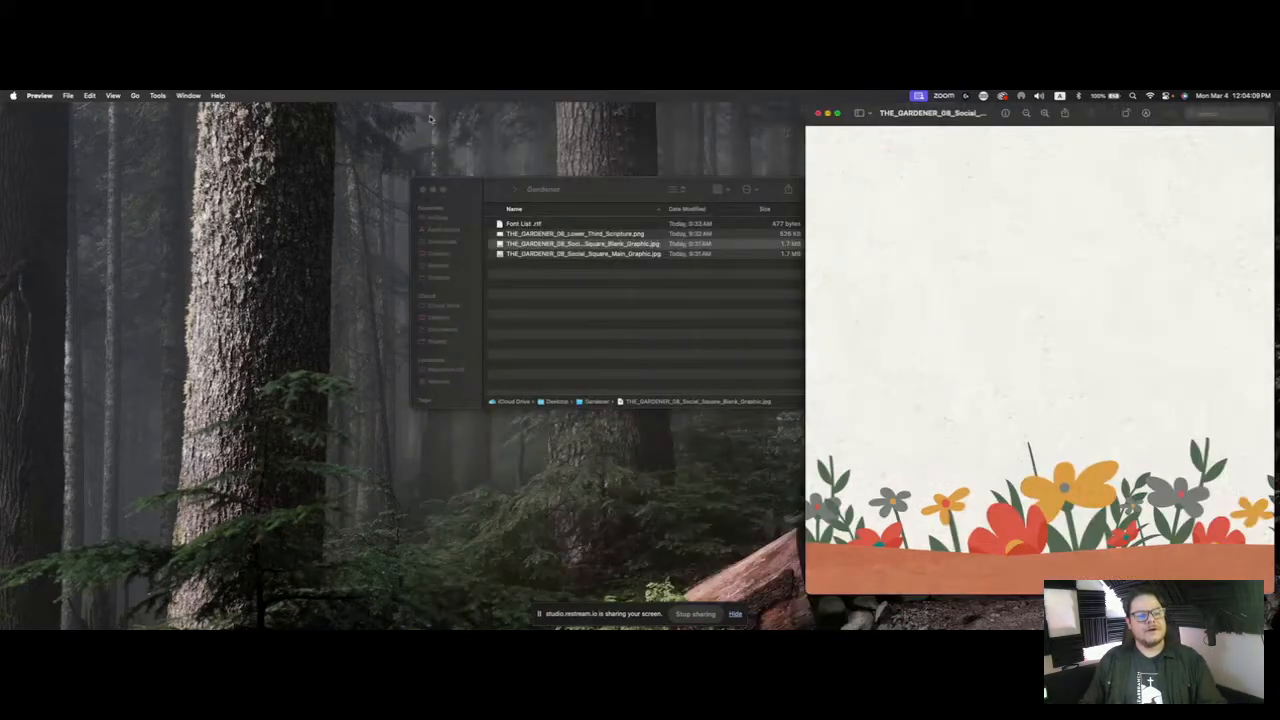
Step: Open the Blank Graphic JPG with Adobe Photoshop 2024
right_click(580, 243)
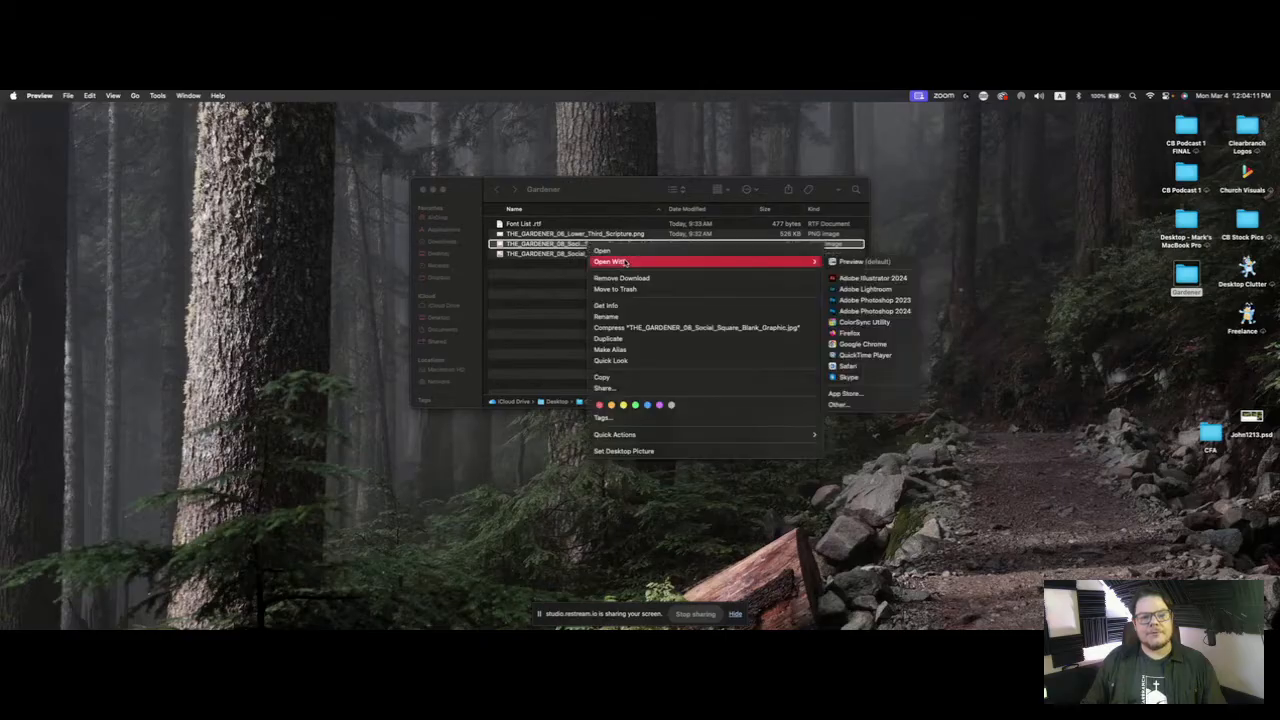
click(886, 310)
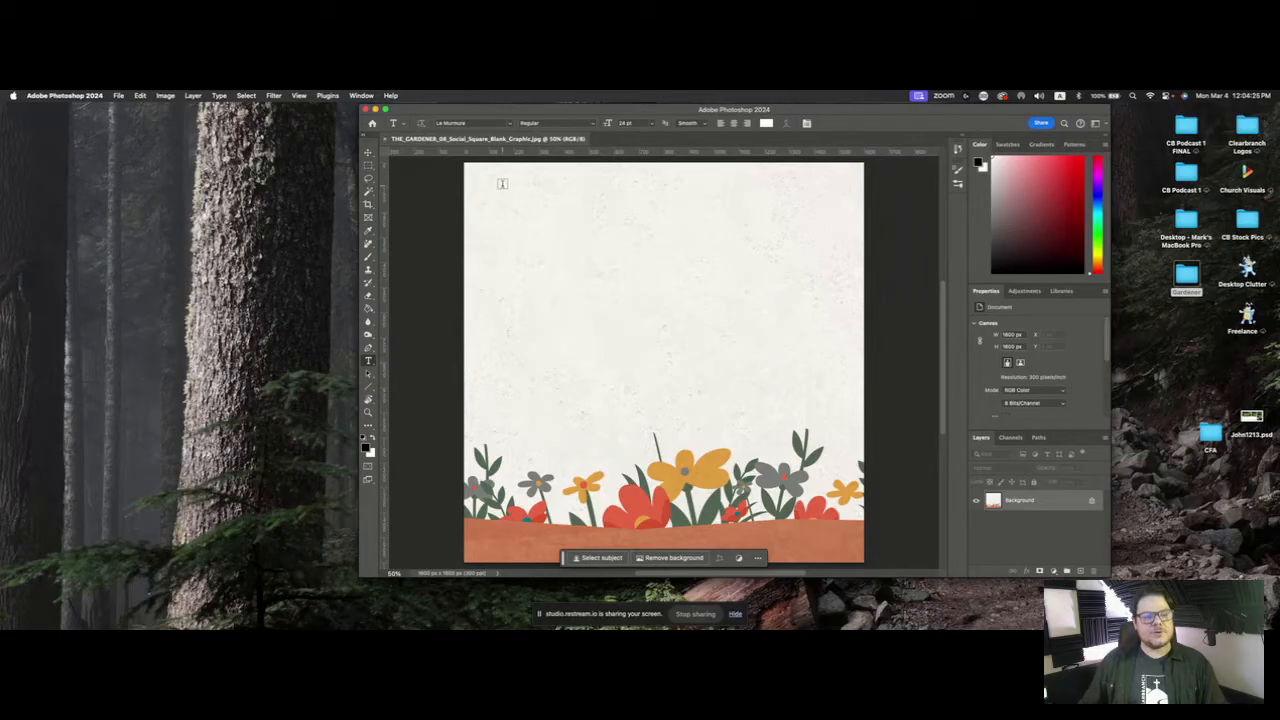
Step: Type 'WE'LL SEE YOU SUNDAY AT 11AM FOR WORSHIP!' in a top text box and select it
drag(505, 185, 840, 410)
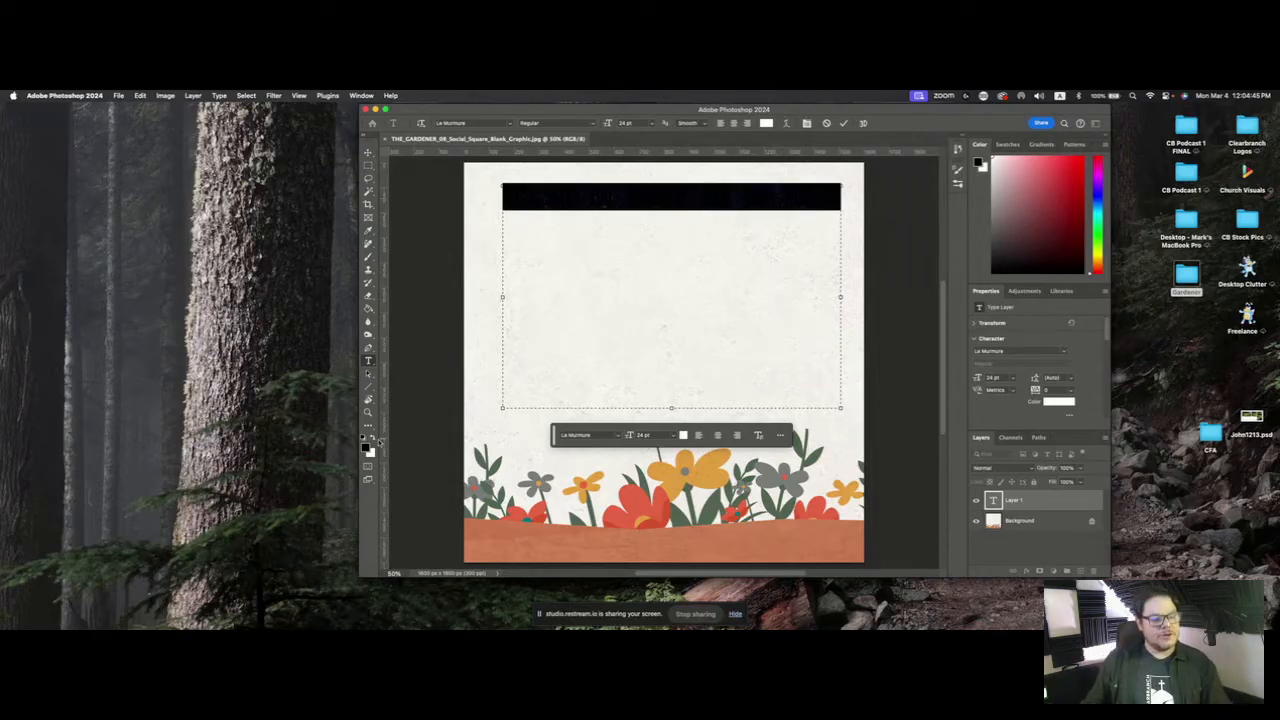
text(WE'LL SEE YOU SUNDAY AT 11AM FOR WORSHIP!)
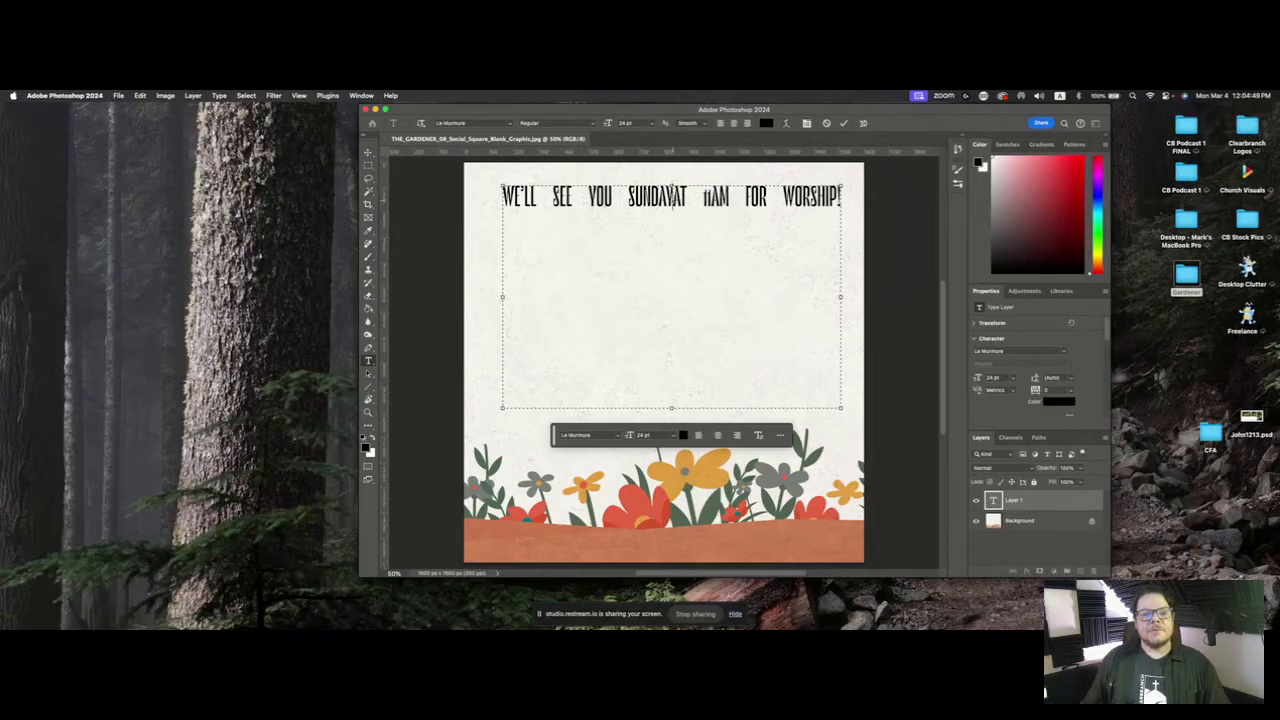
double_click(640, 197)
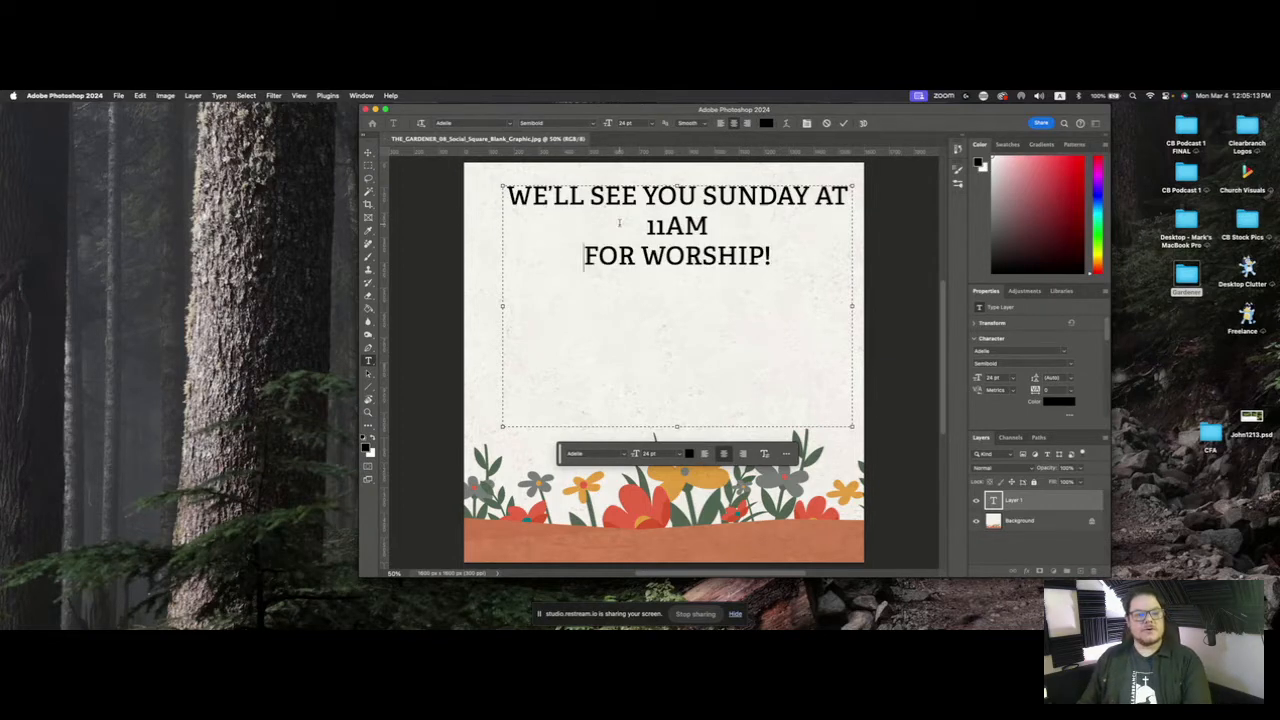
Step: Select 11AM and pick a larger font size from the size list
double_click(676, 225)
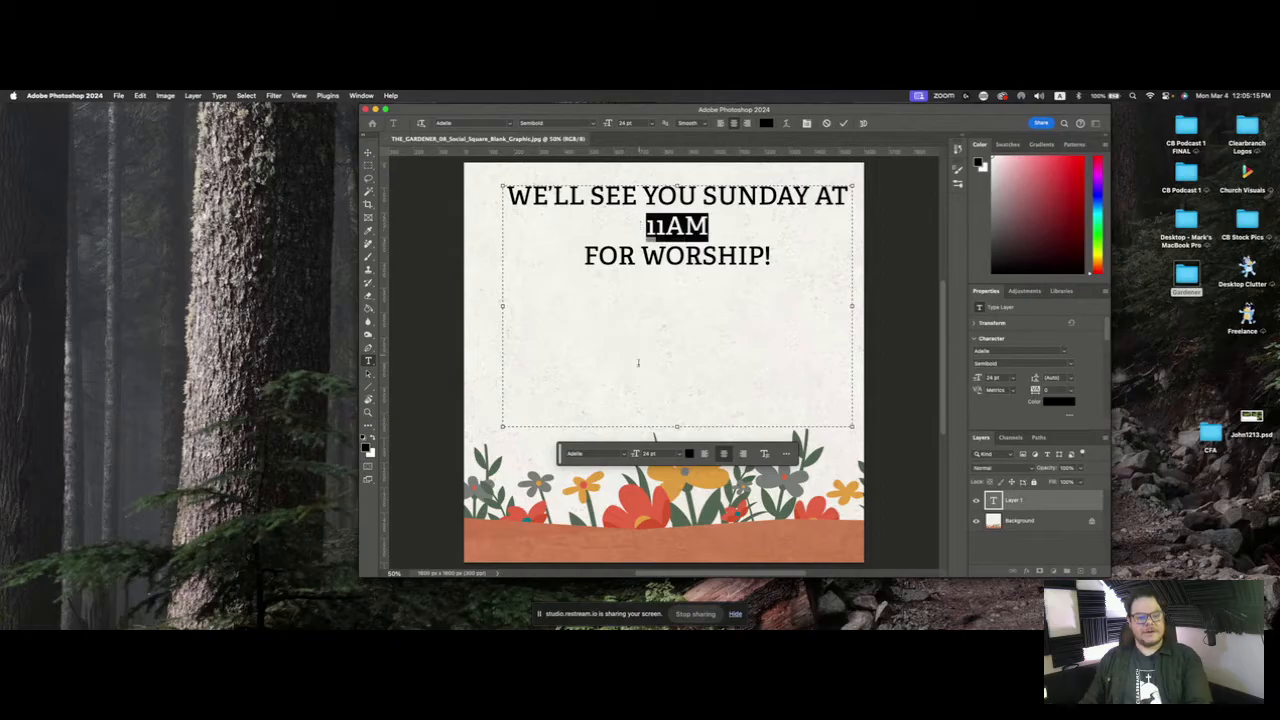
click(659, 453)
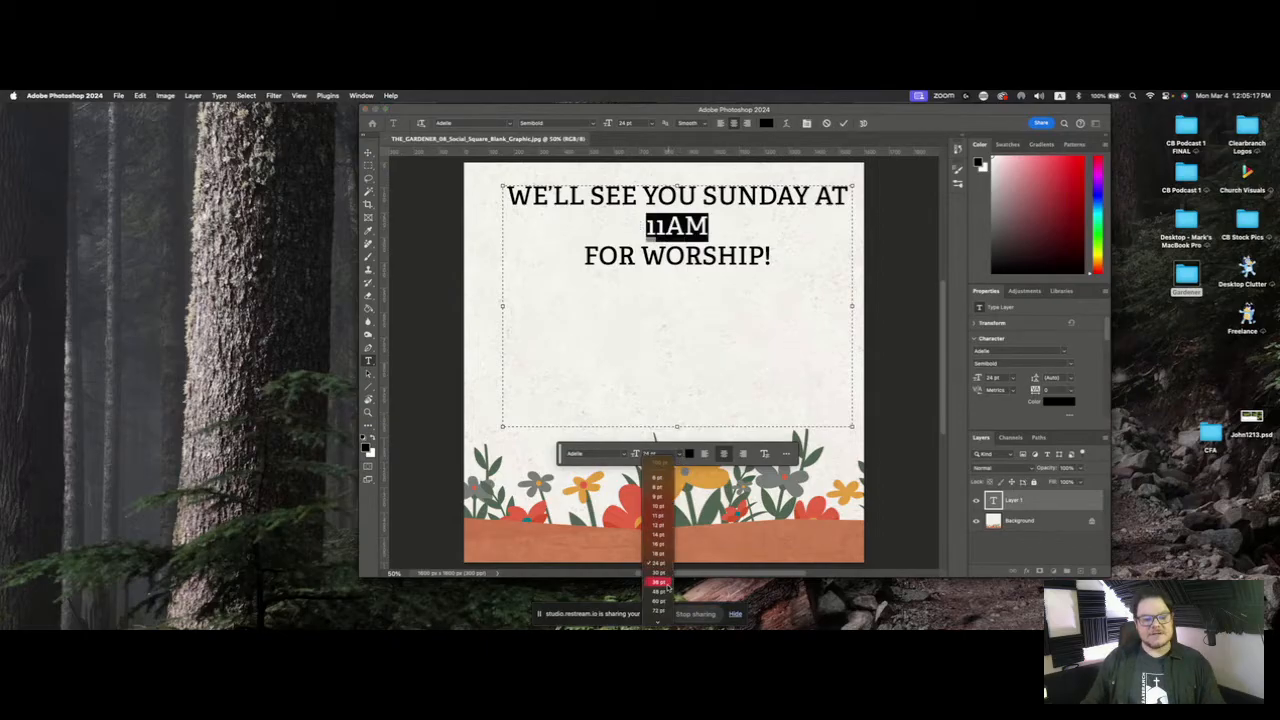
click(655, 593)
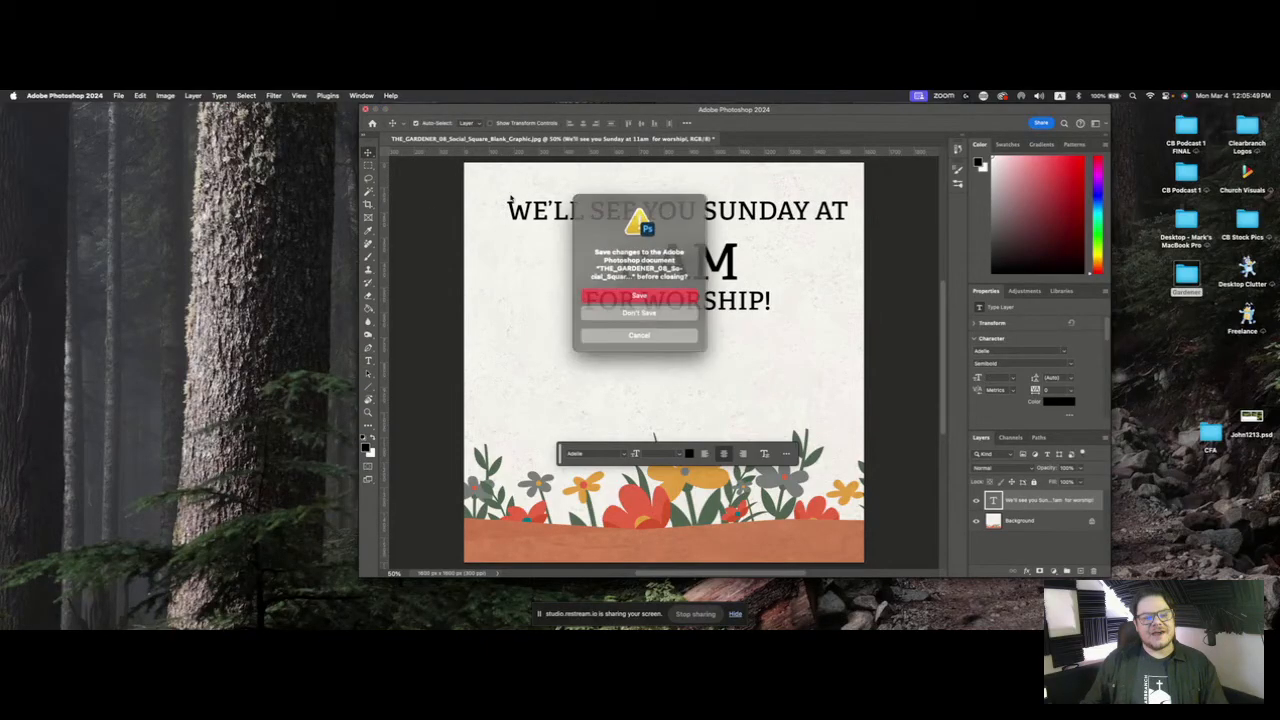
Step: Dismiss the save prompt and open Tithely May 8.psd from the CFA folder
click(639, 312)
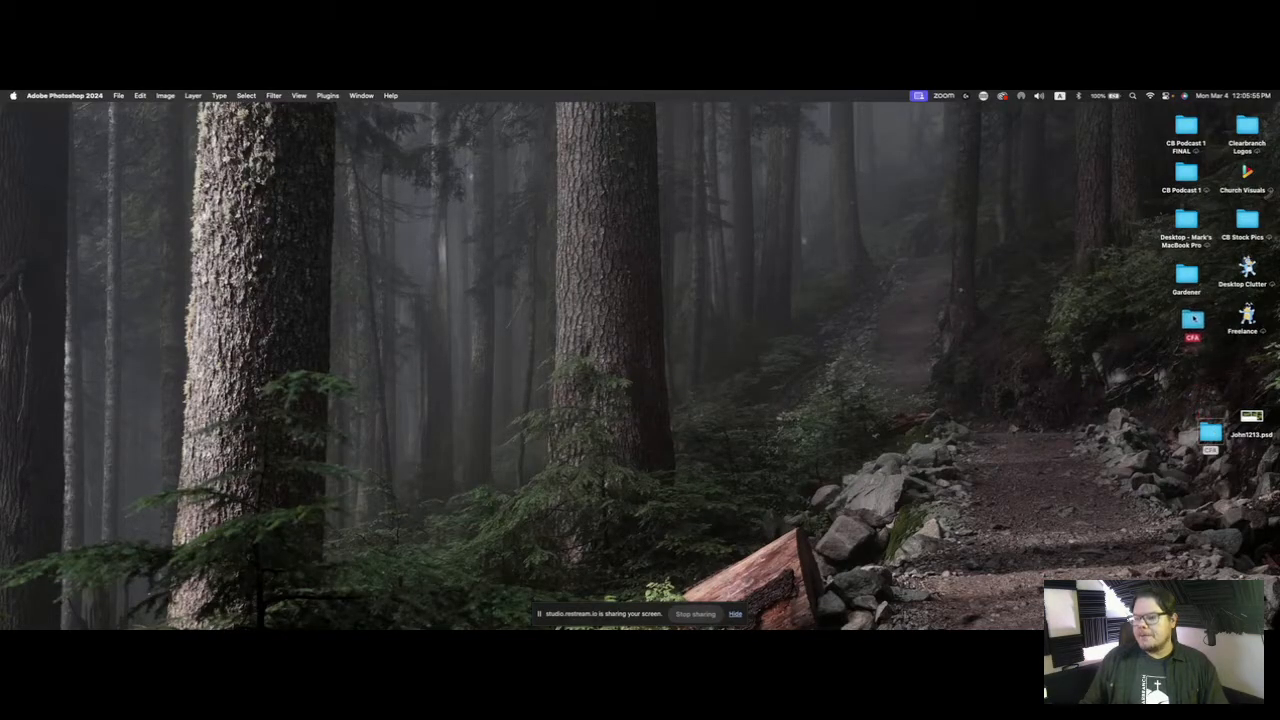
double_click(1185, 320)
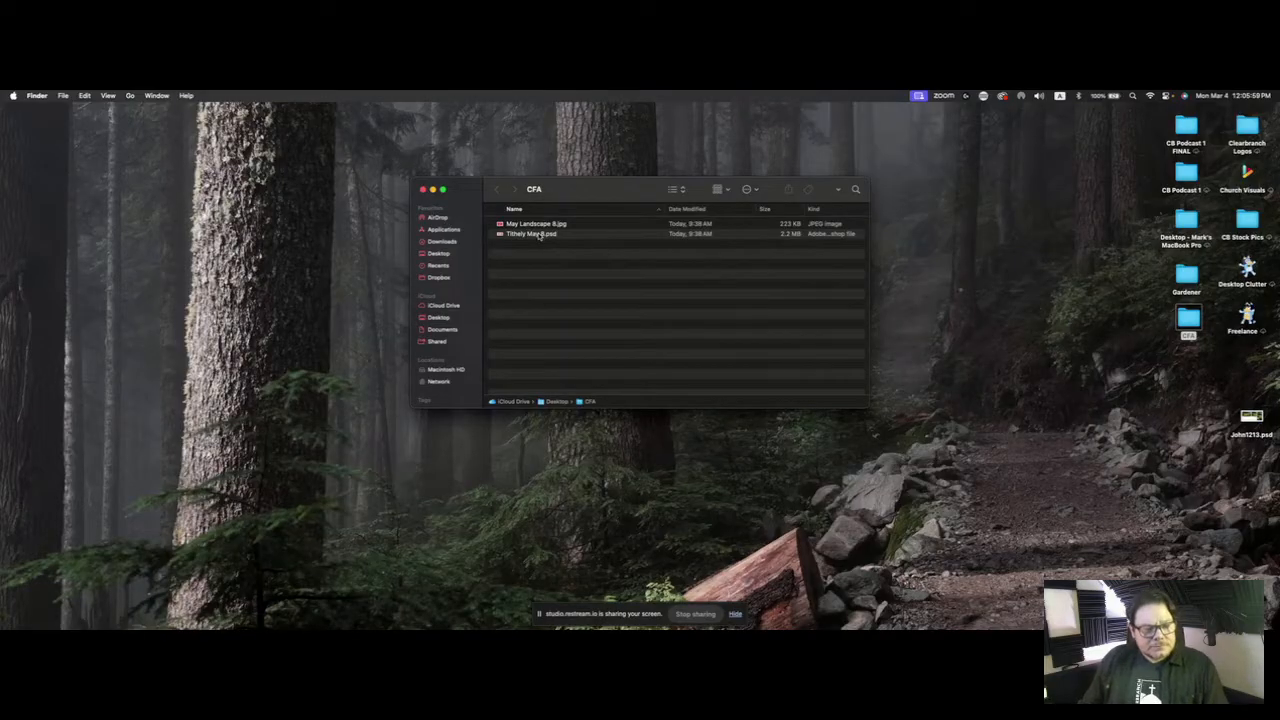
double_click(530, 233)
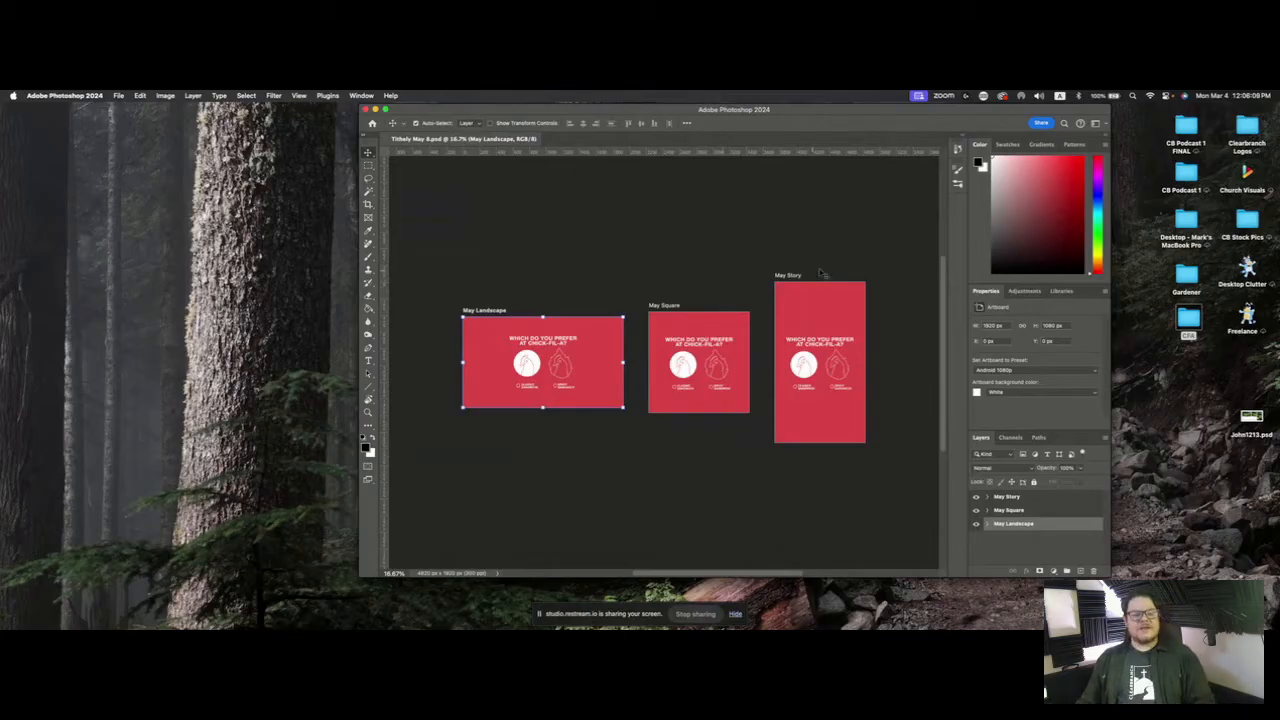
mouse_move(852, 251)
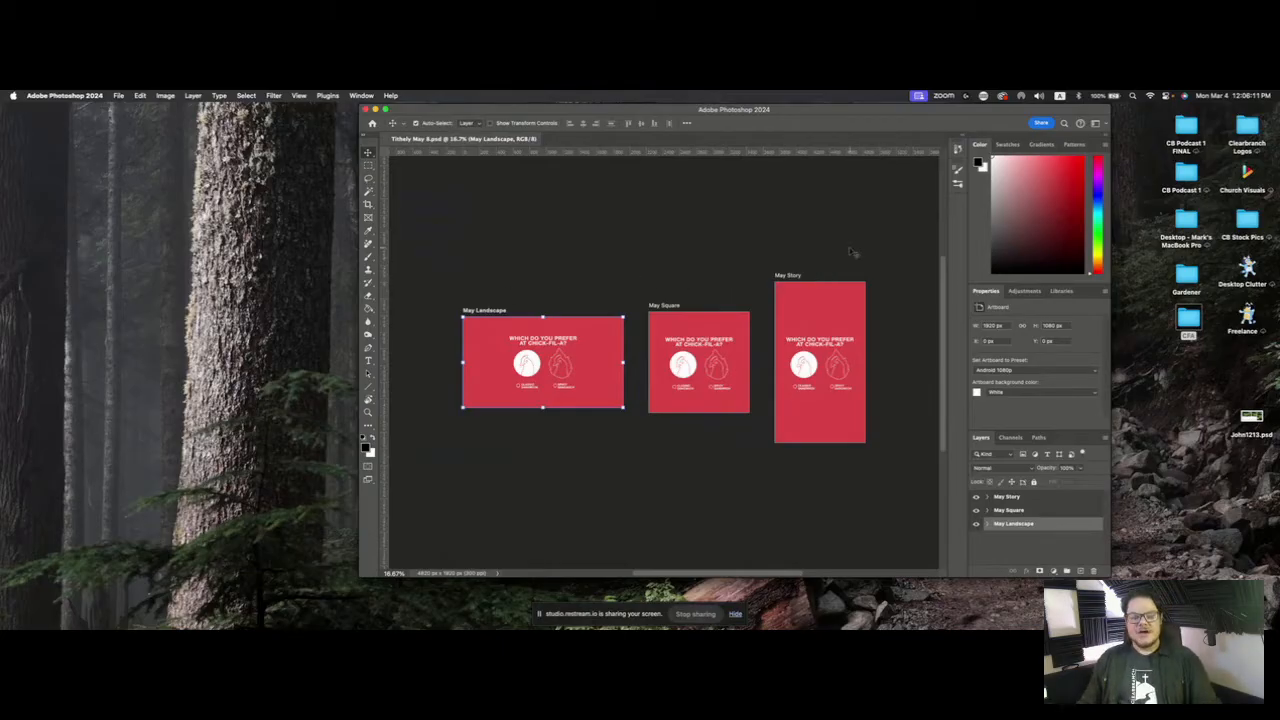
mouse_move(770, 245)
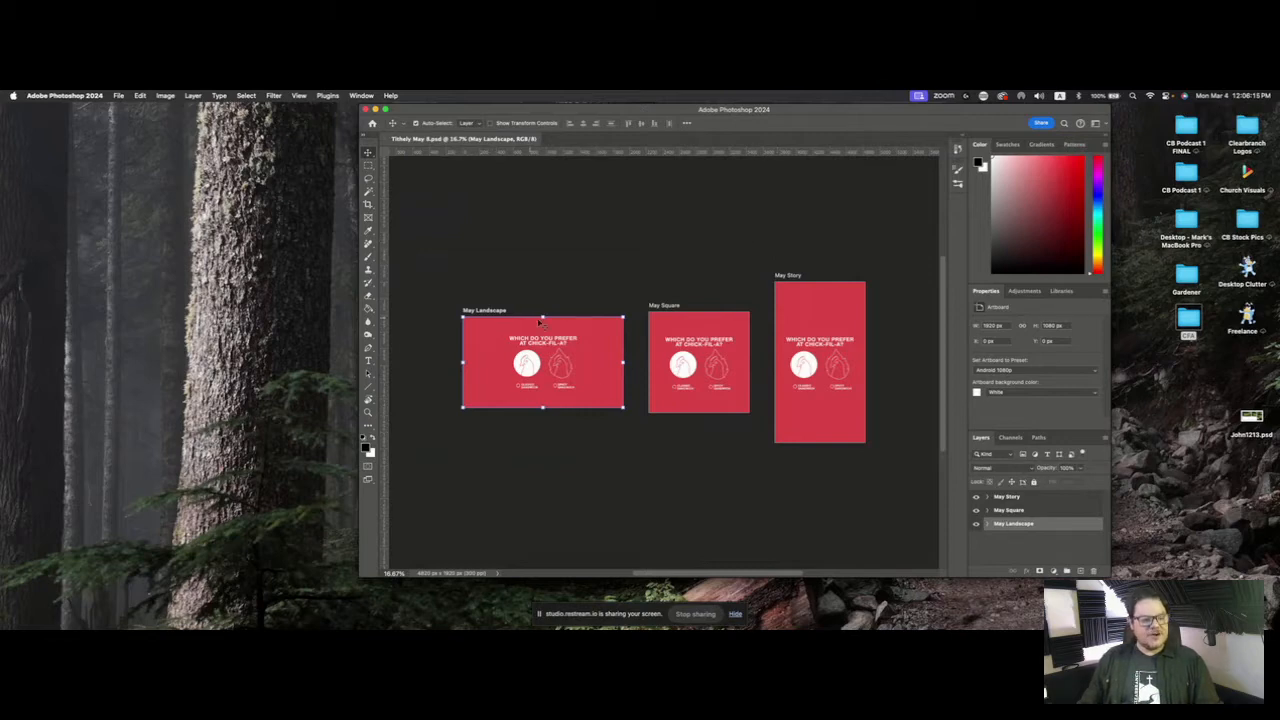
mouse_move(577, 367)
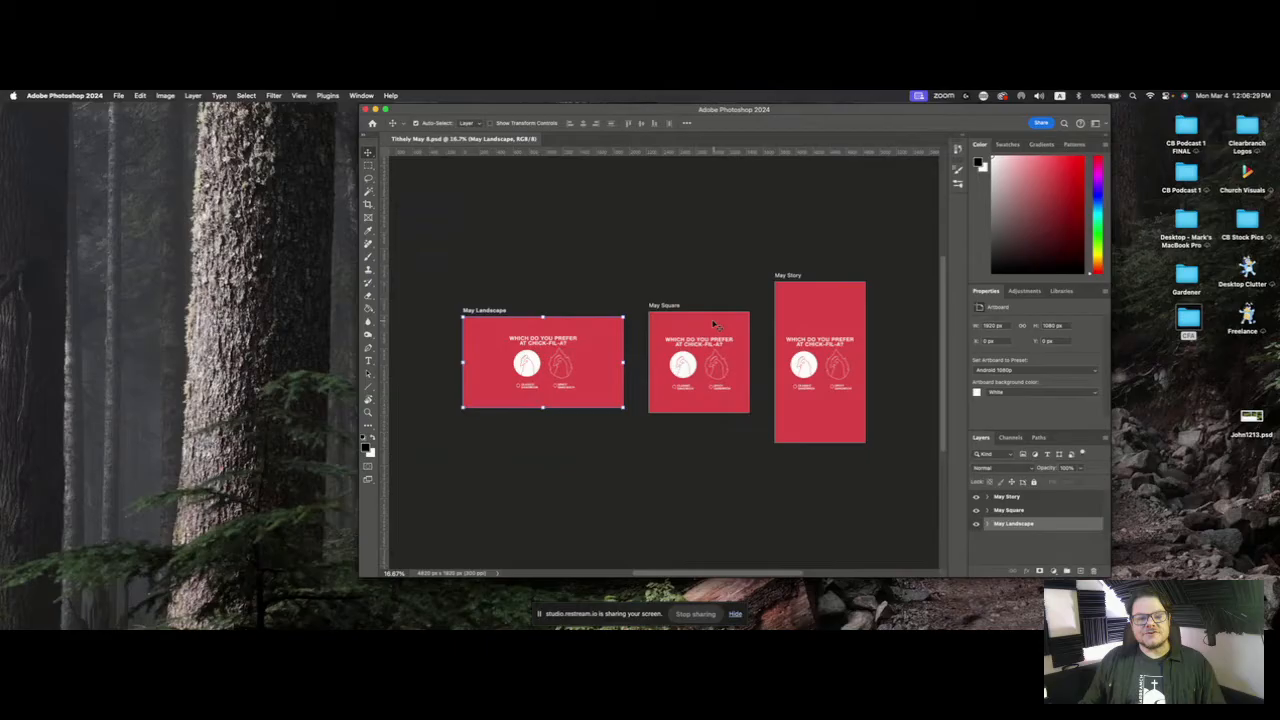
mouse_move(786, 289)
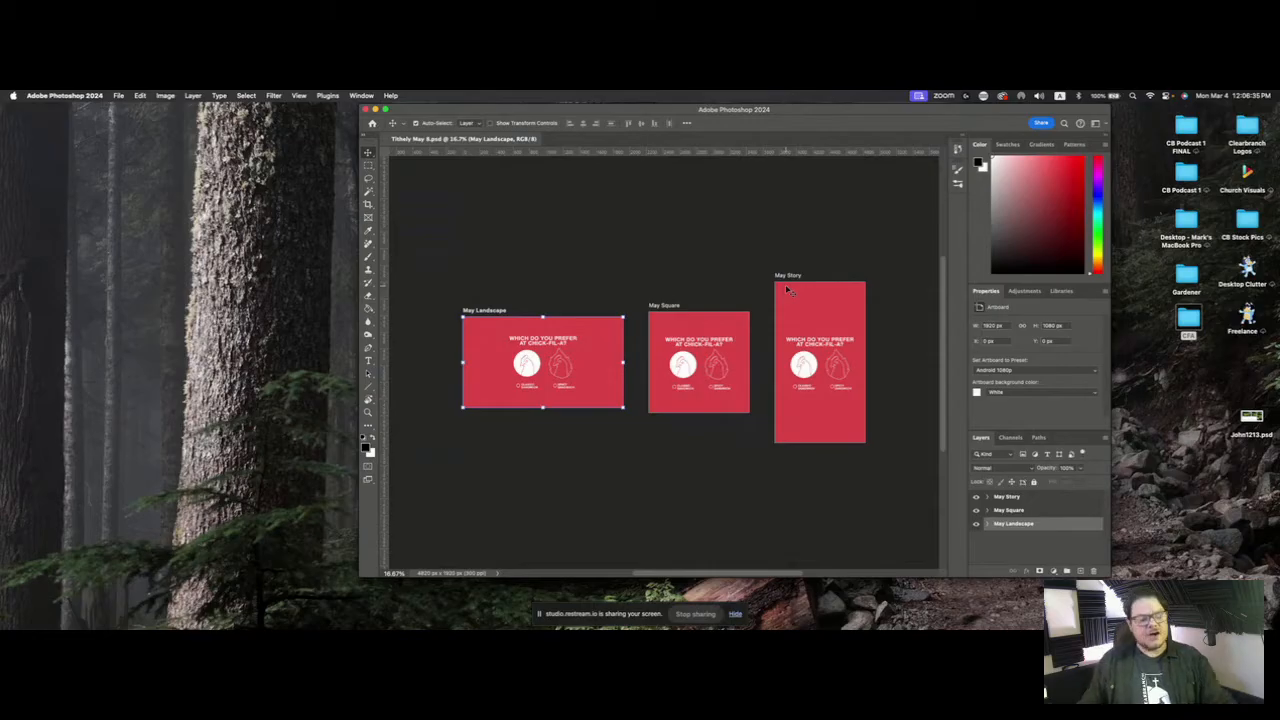
mouse_move(792, 297)
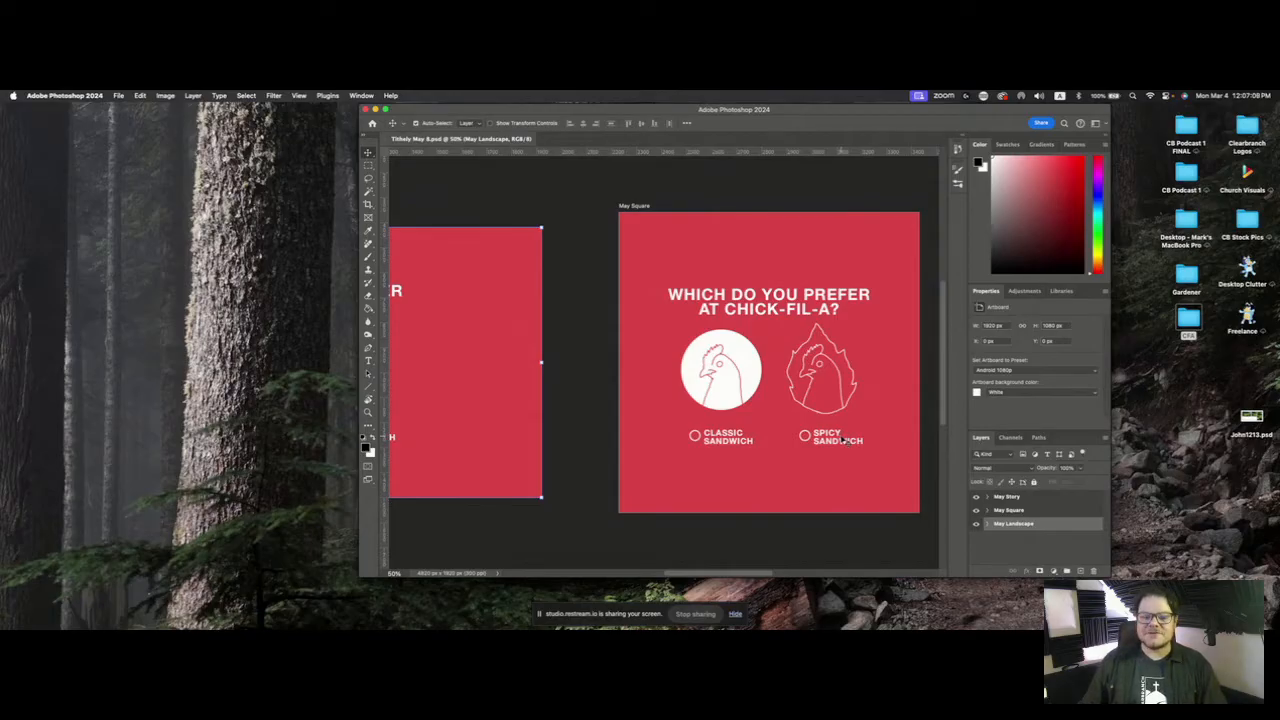
mouse_move(708, 370)
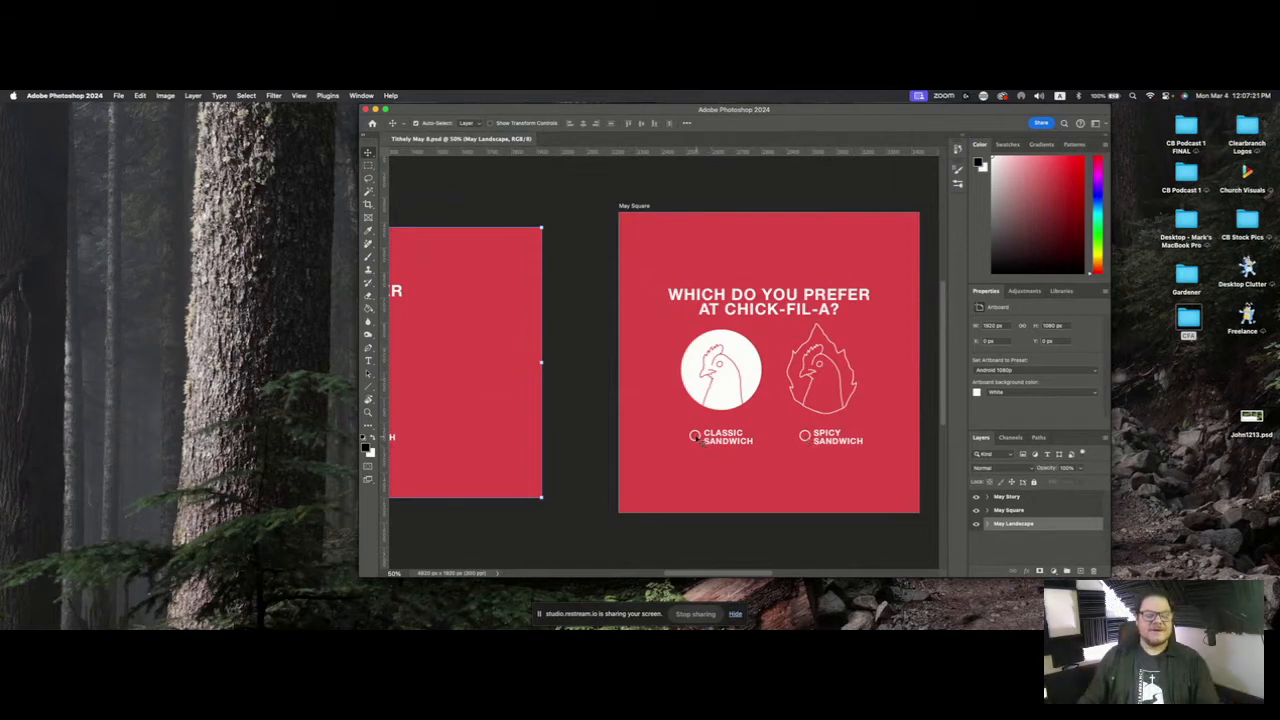
mouse_move(490, 283)
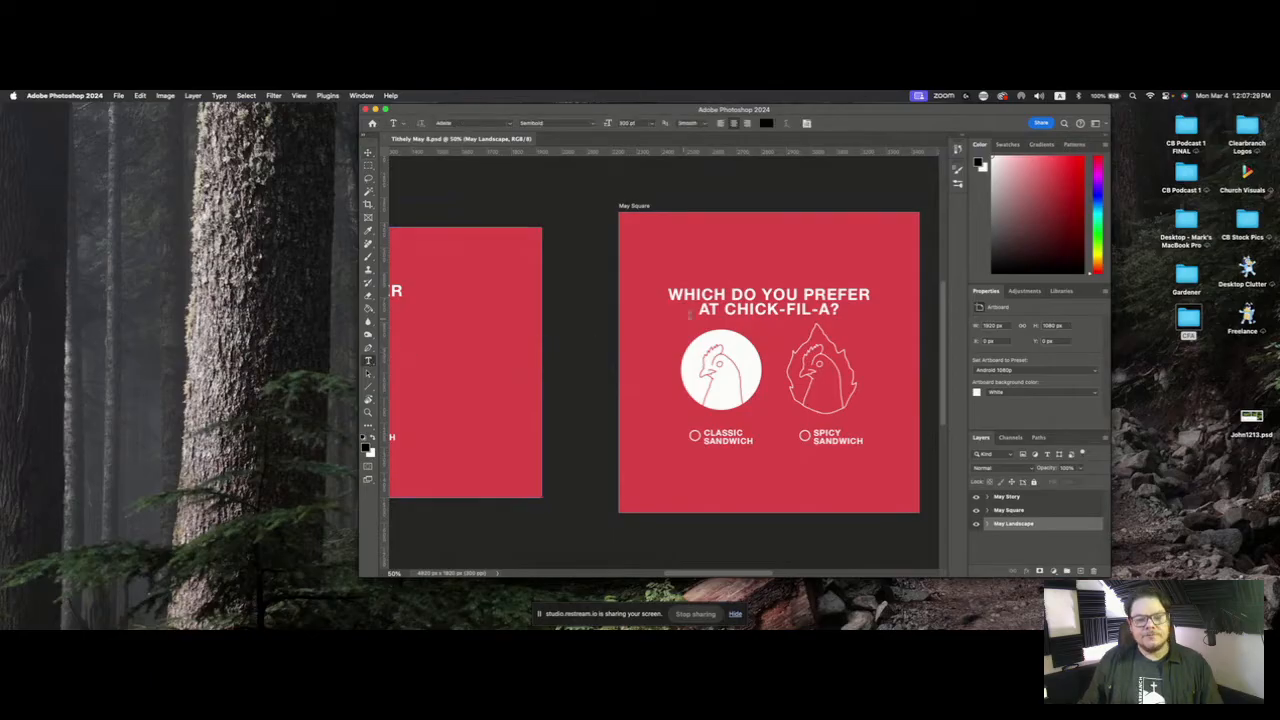
Step: Retype the headline's restaurant name so it reads 'WHICH DO YOU PREFER AT CHIK FIL A?'
double_click(745, 309)
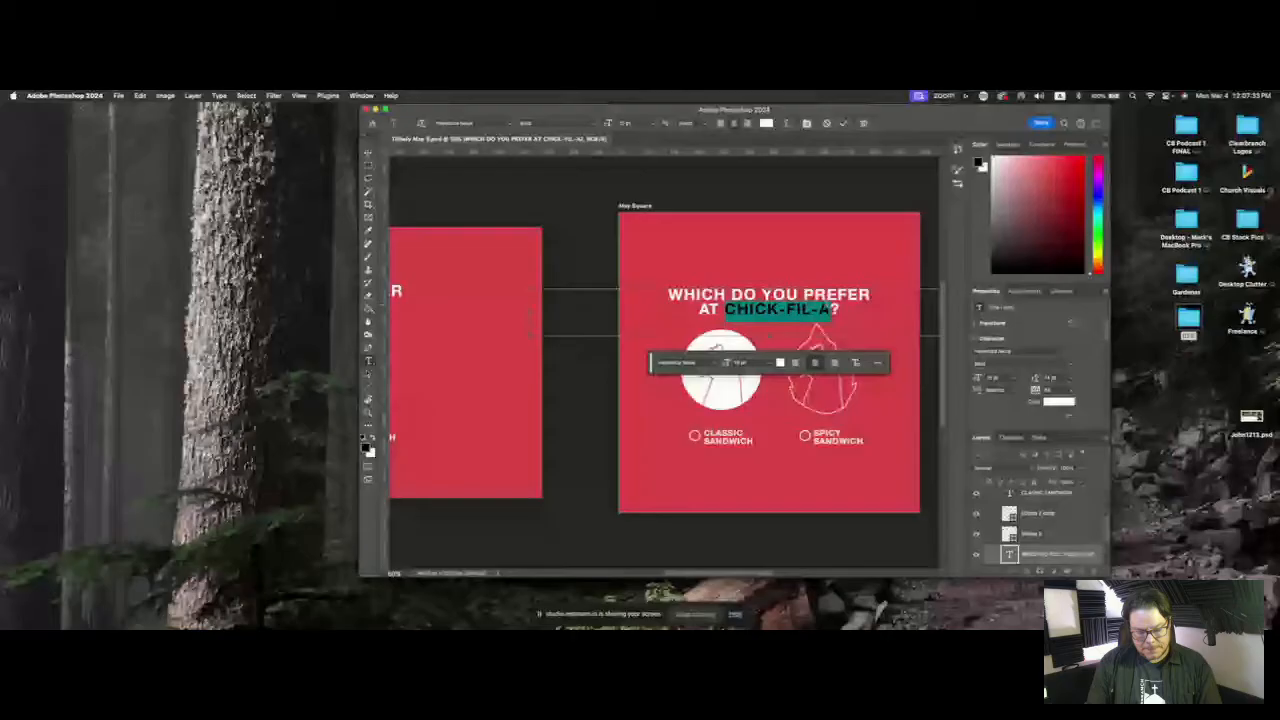
text(POPEYE'S?)
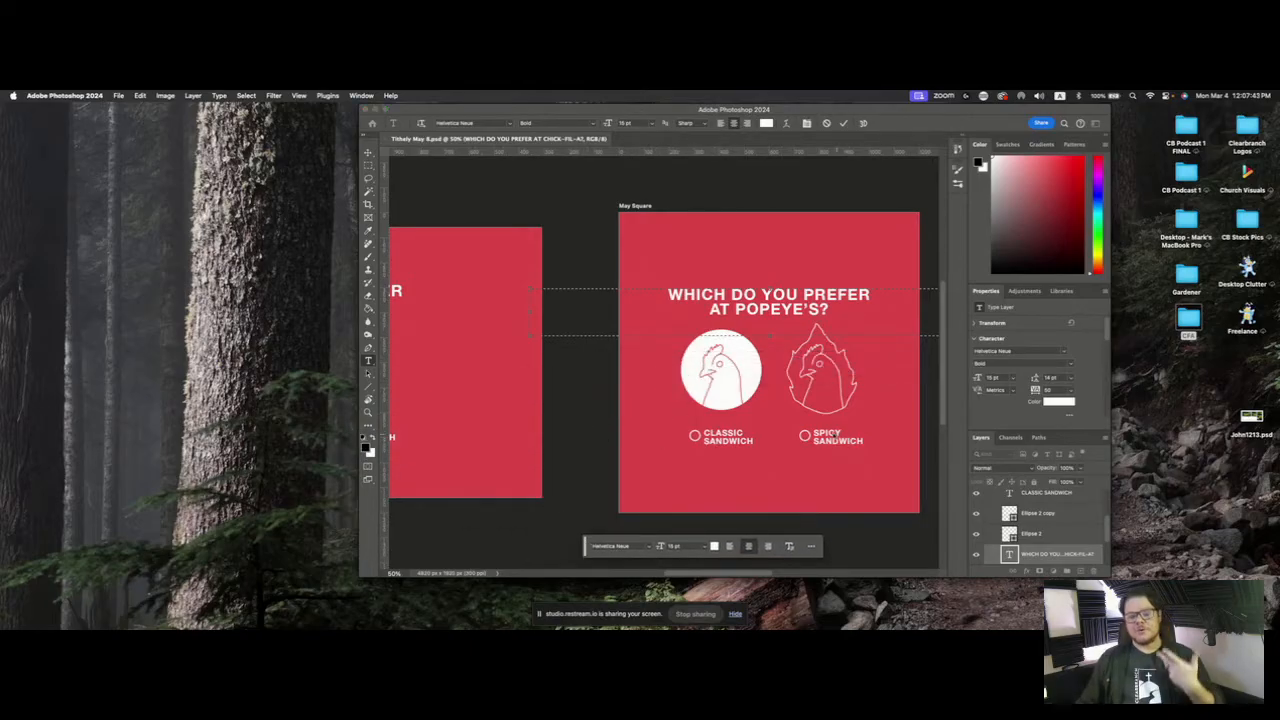
double_click(790, 309)
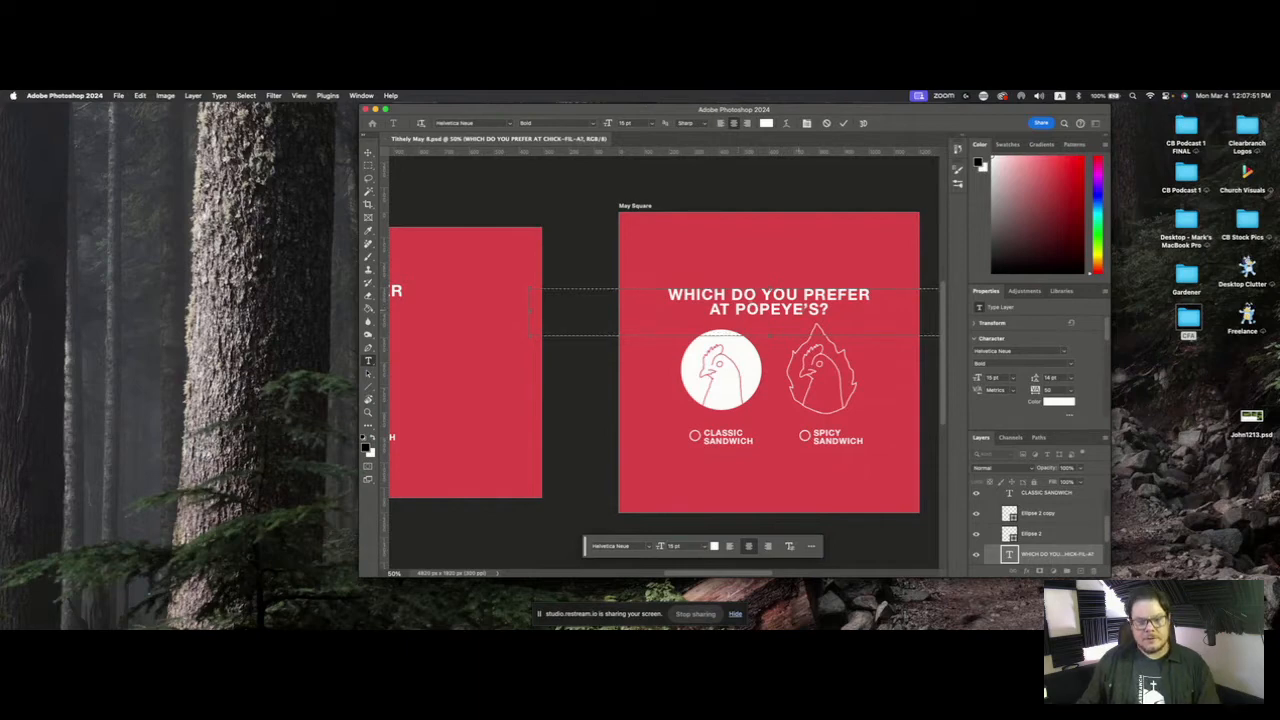
double_click(770, 309)
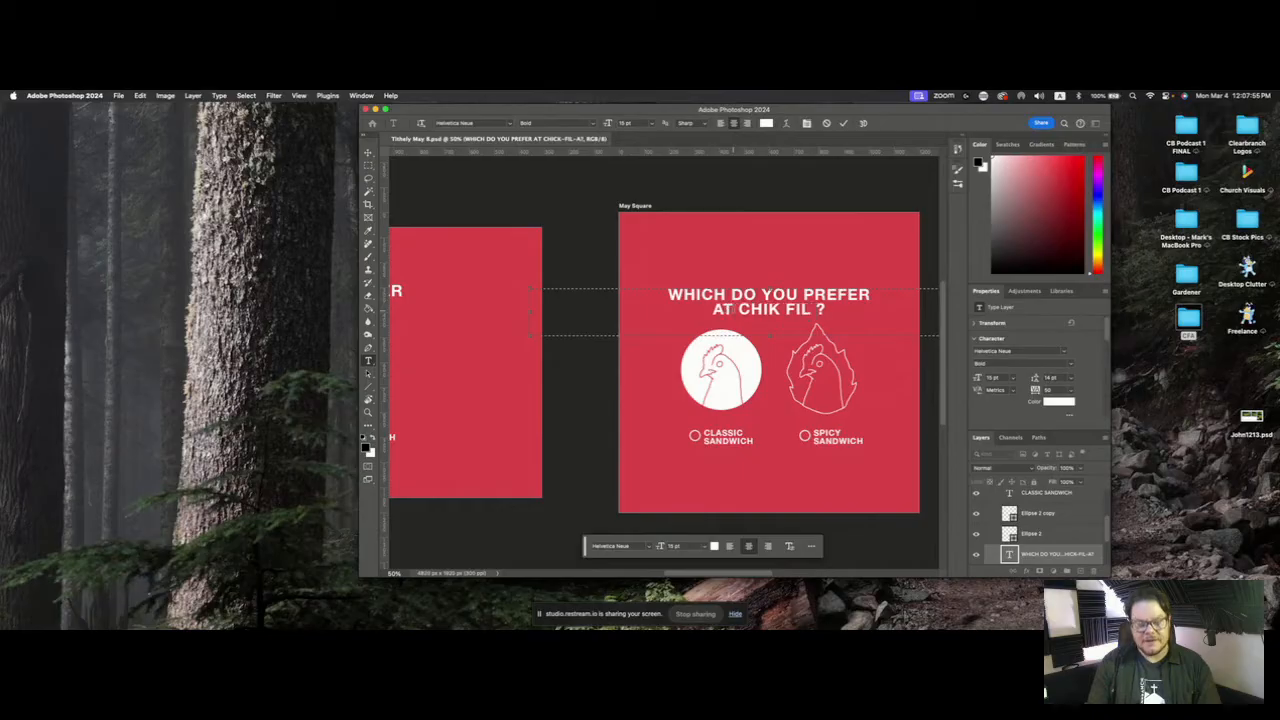
text(A)
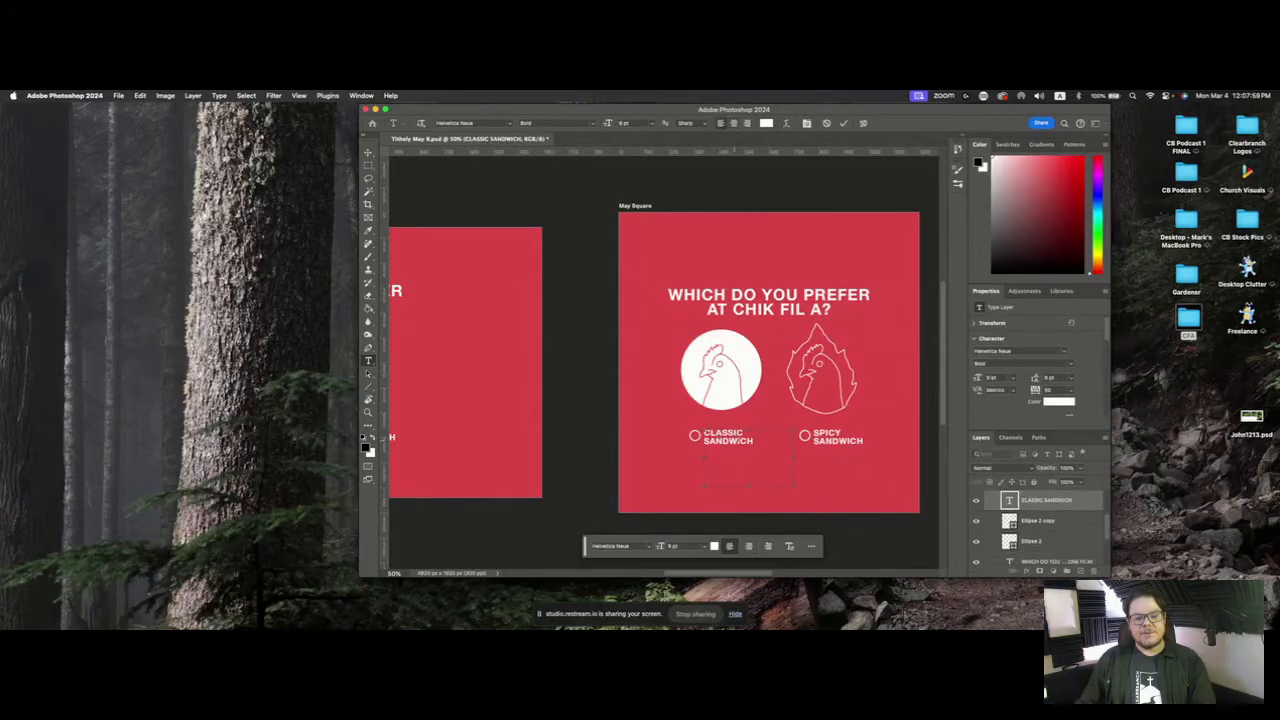
Step: Replace the Classic Sandwich option label with NUGGETS
double_click(723, 435)
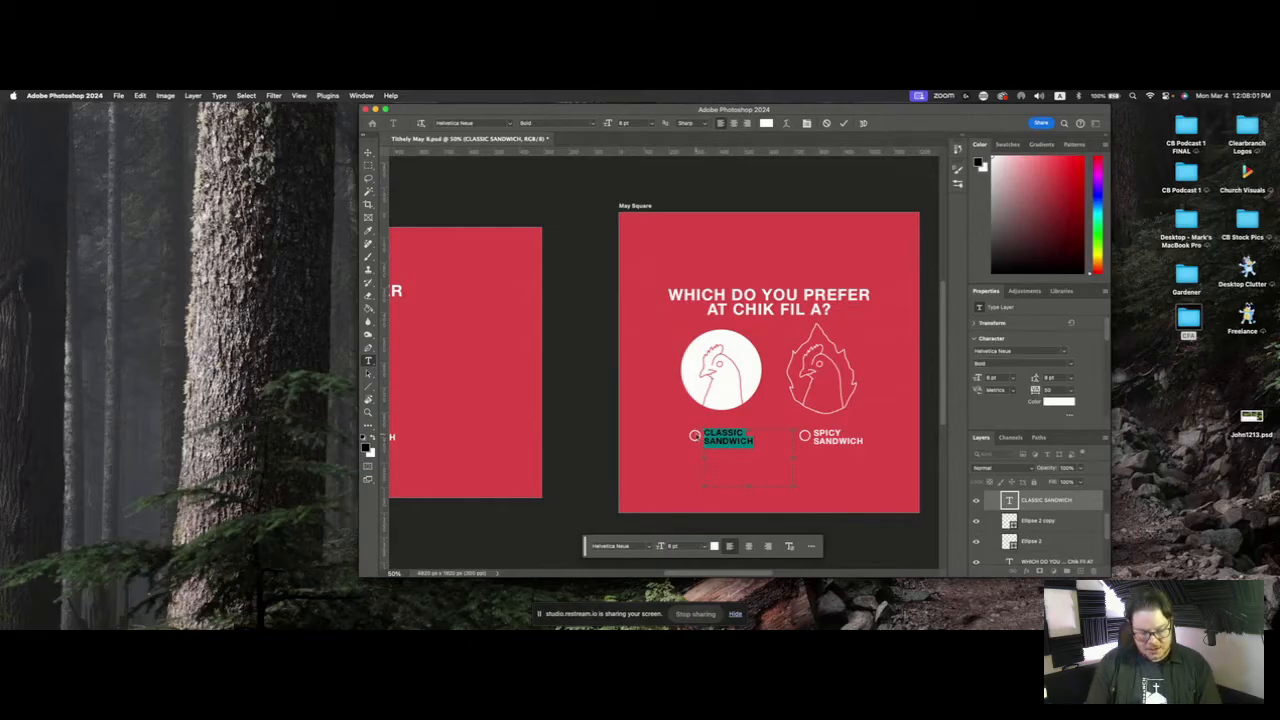
text(NUGGETS)
click(831, 436)
text(TENDERS)
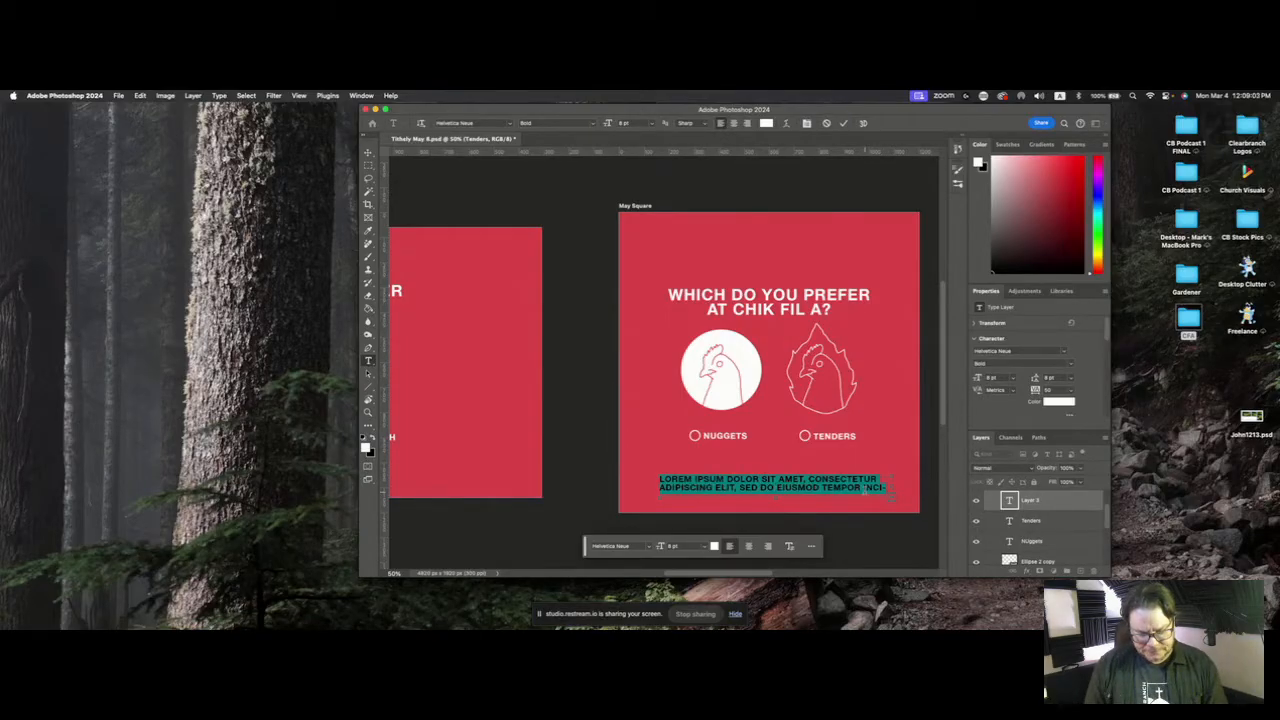
Step: Type 'JOIN US SUNDAY MORNING TO GIVE YOUR VOTE!' in place of the placeholder paragraph
text(JOIN US)
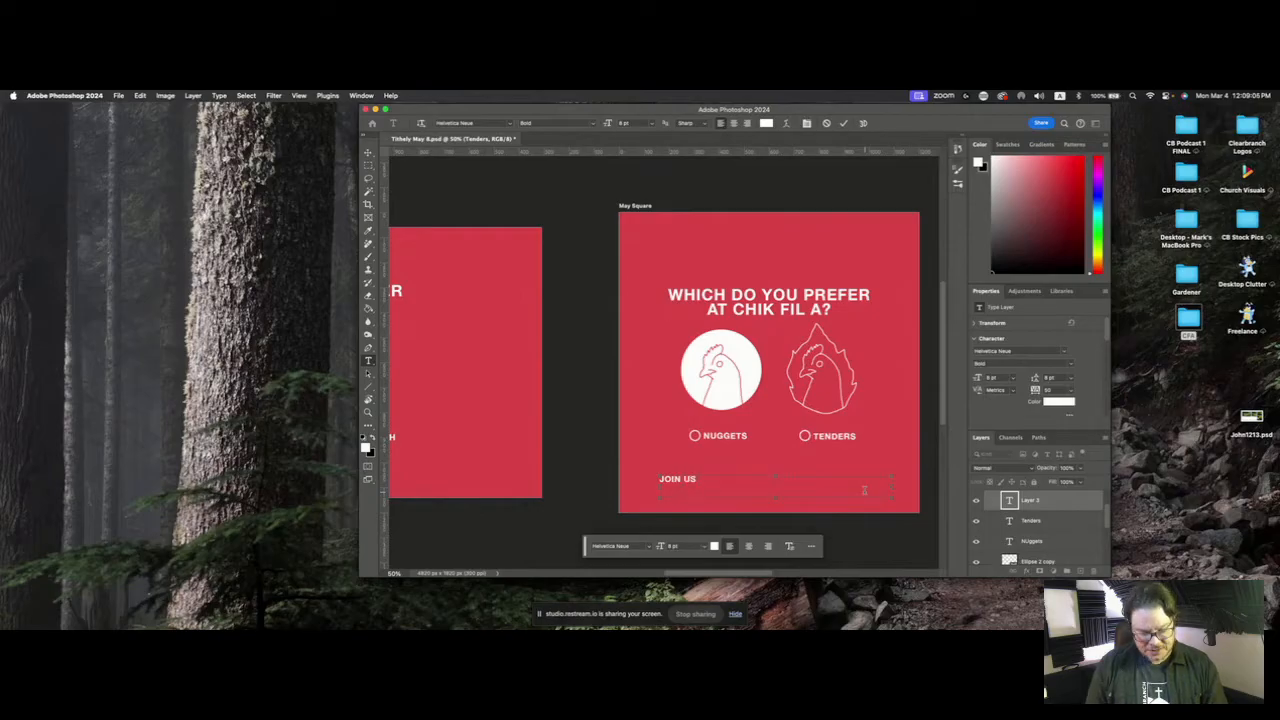
text(SUNDAY MNORN)
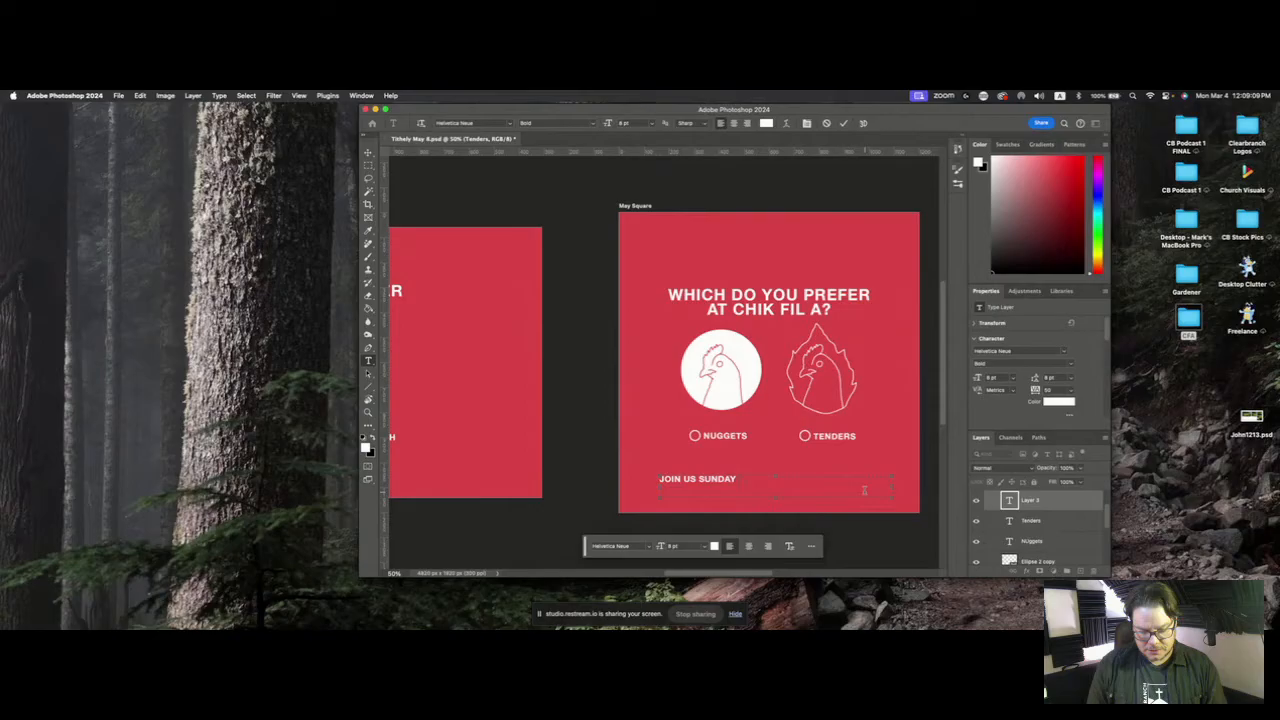
text(ORNING)
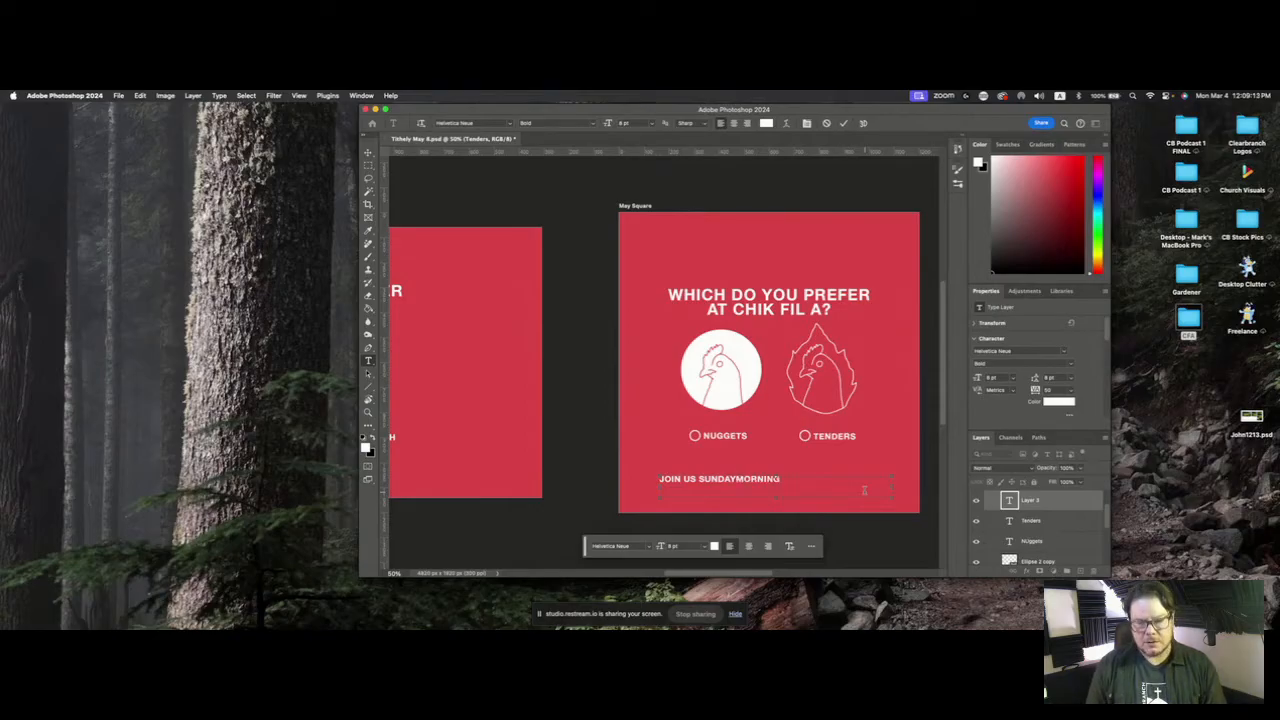
text(TO)
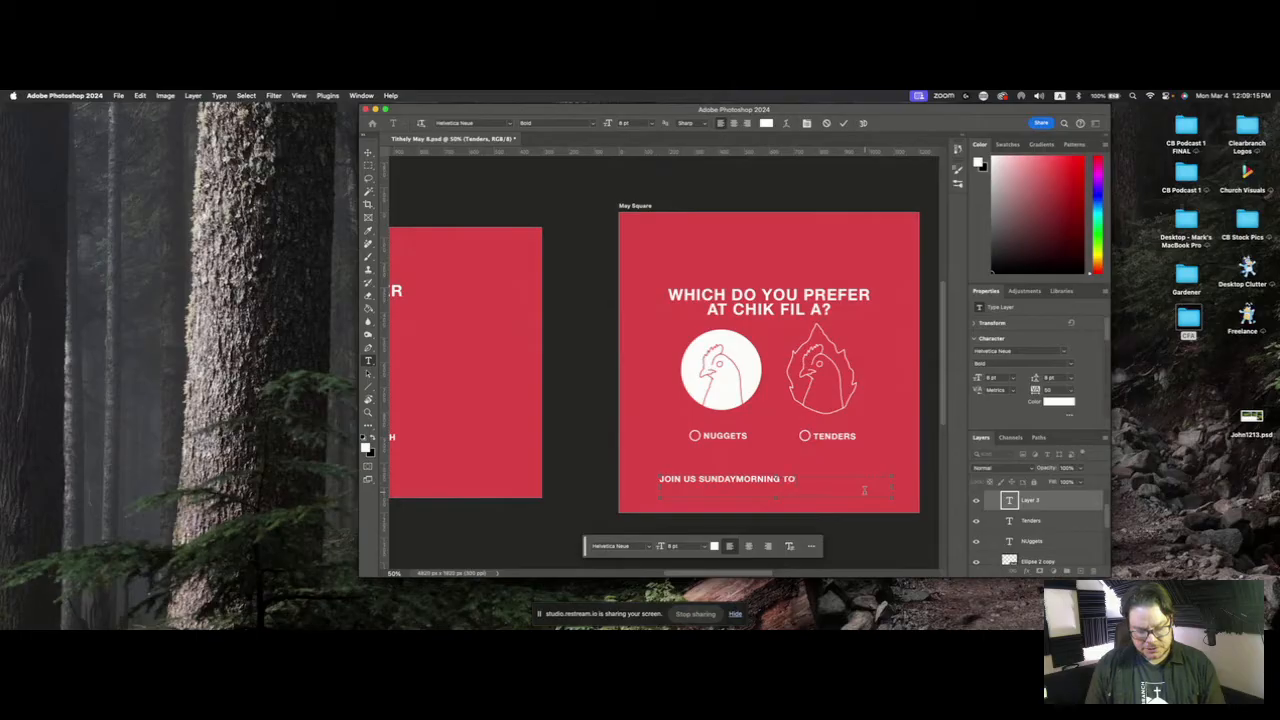
text(GIVE Y)
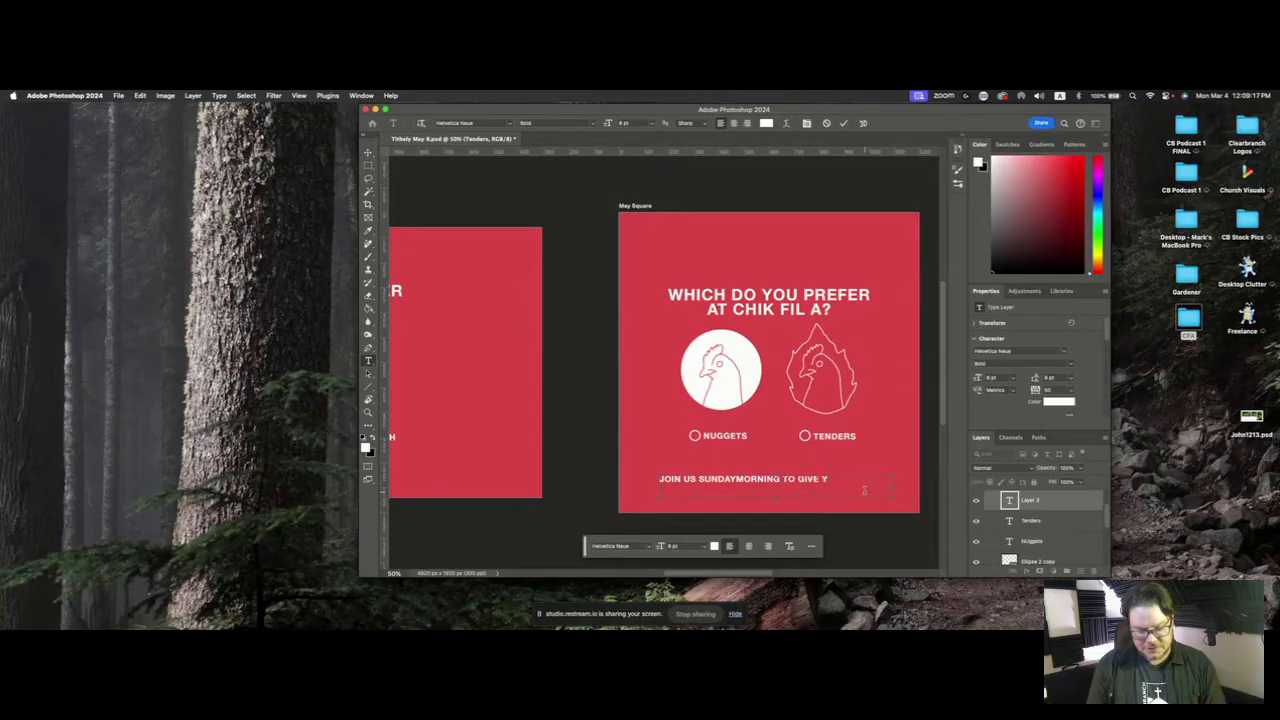
text(YOUR VOTE!)
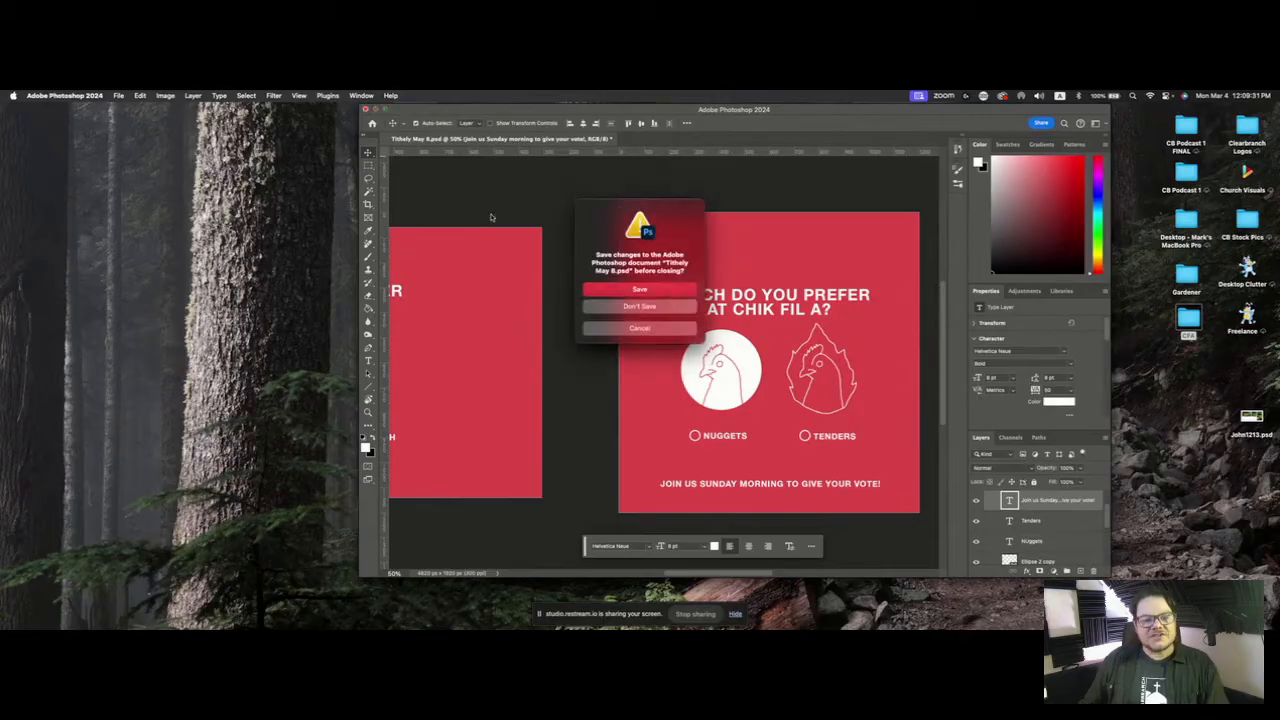
Step: Close the CFA poll and its folder, preview the Gardener lower-third PNG, and show Open With
click(639, 306)
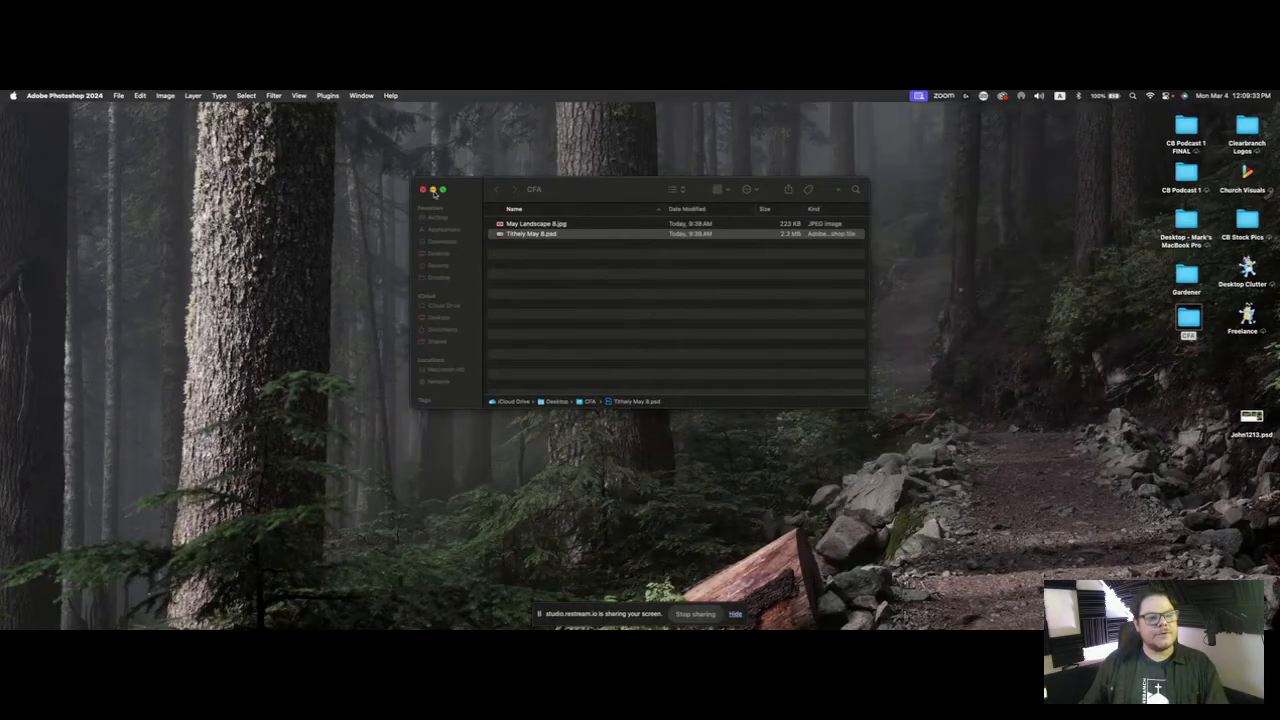
click(419, 190)
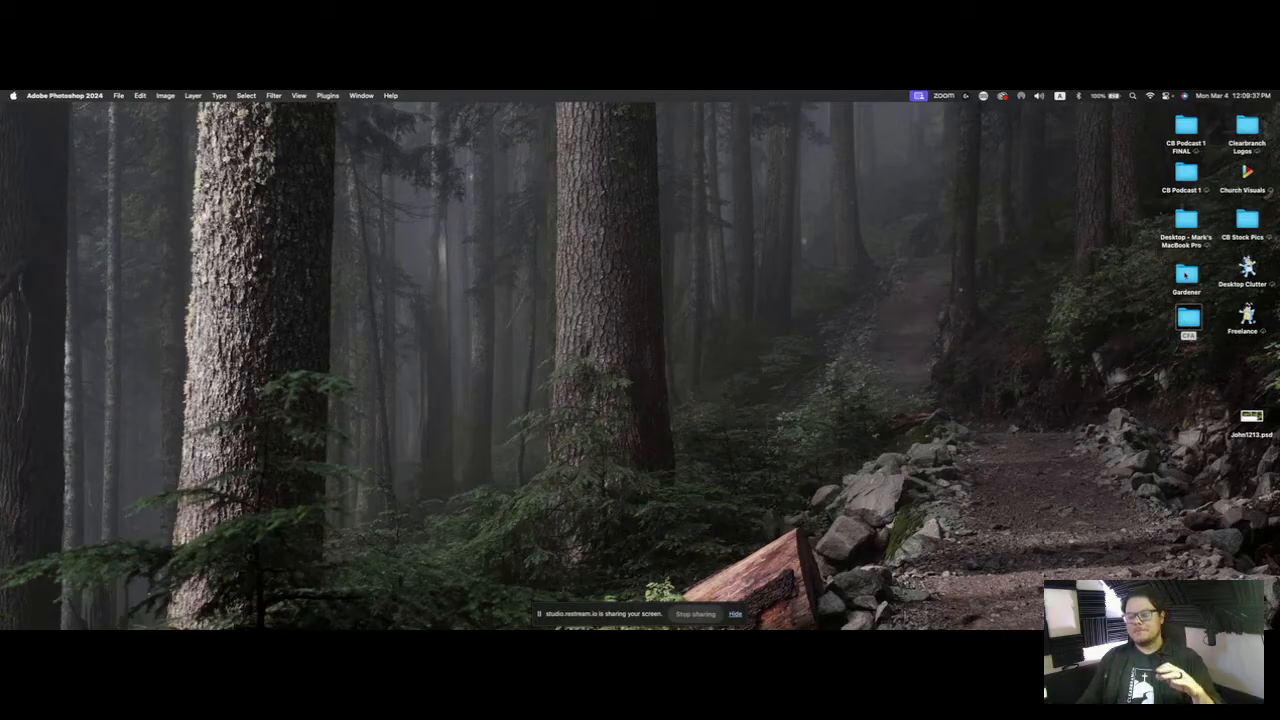
double_click(1185, 275)
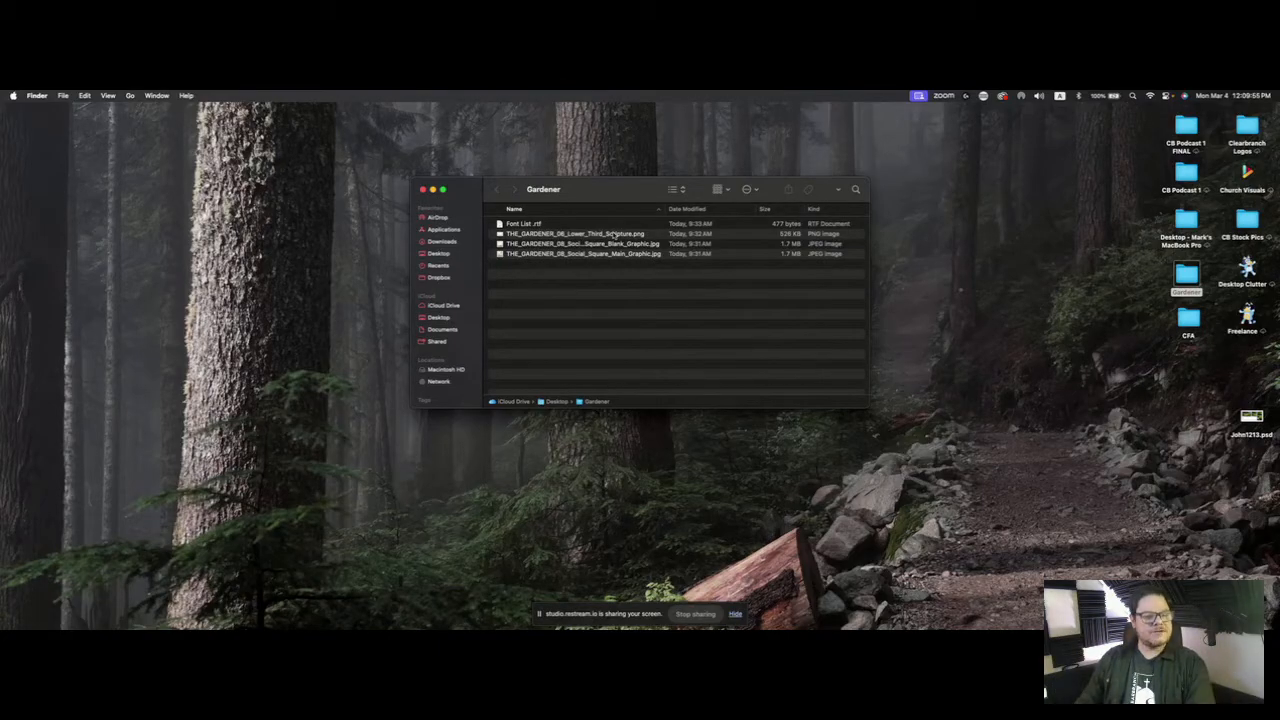
double_click(575, 233)
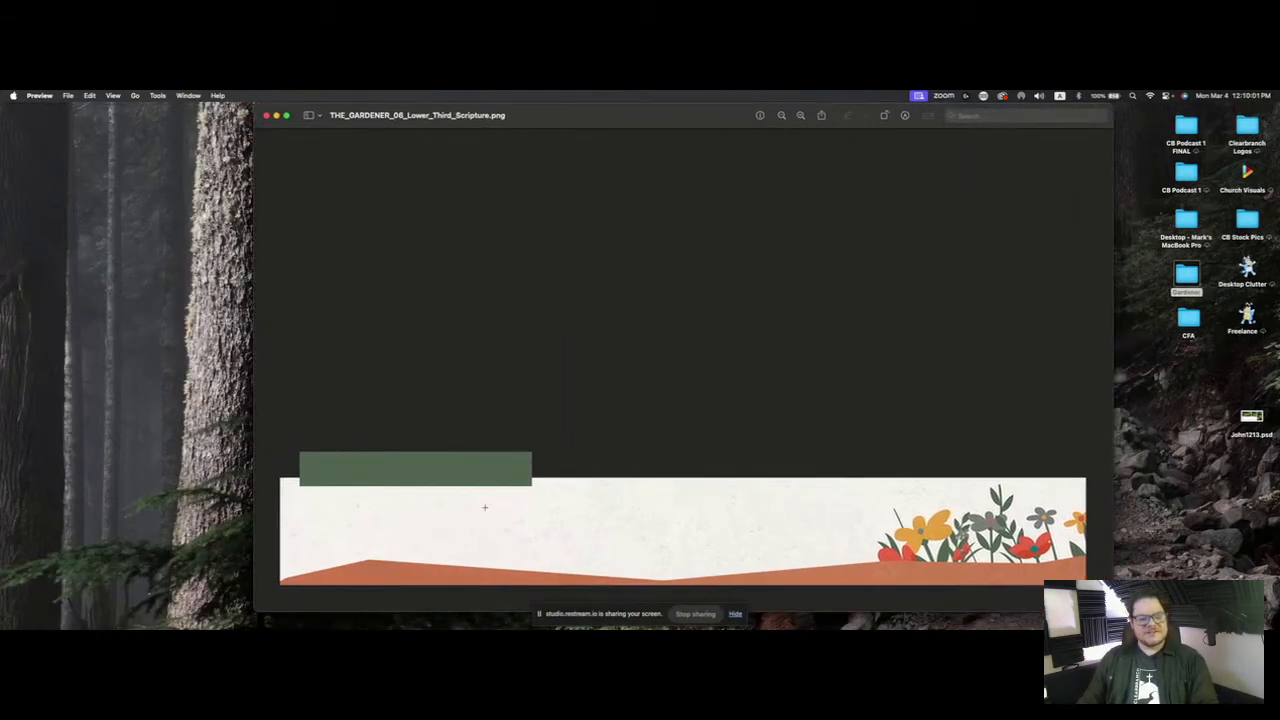
mouse_move(410, 531)
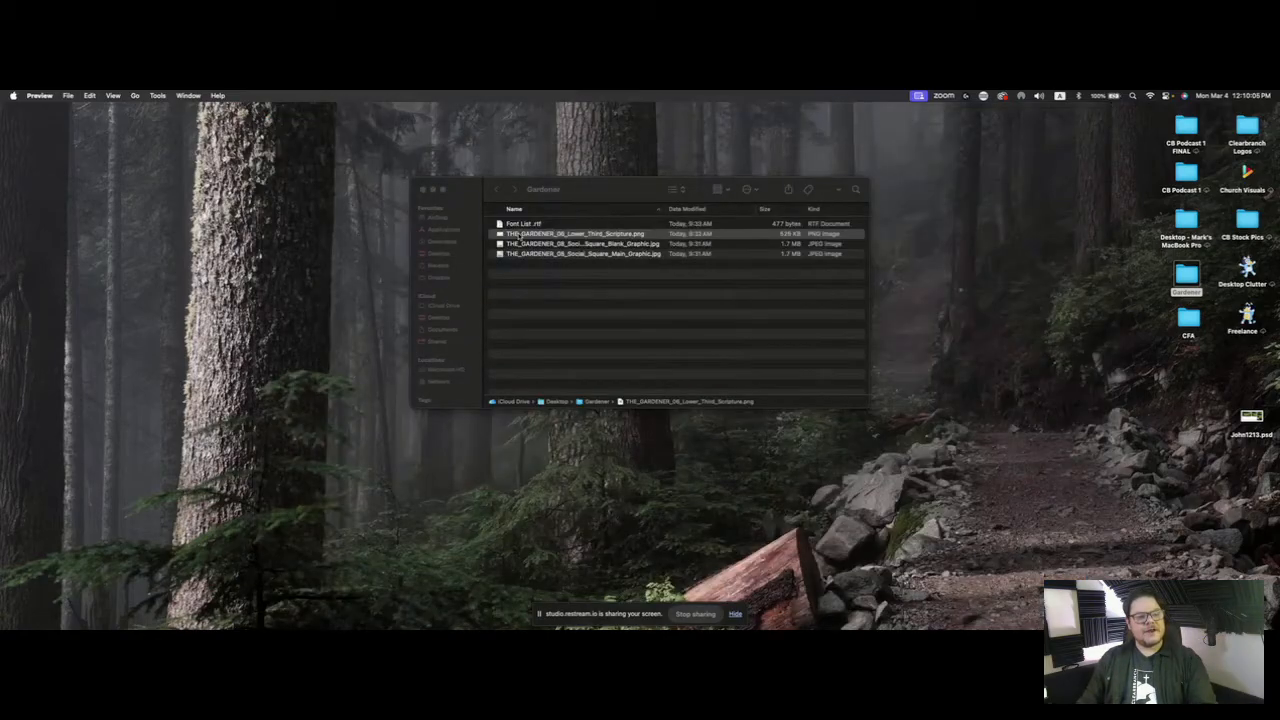
right_click(565, 233)
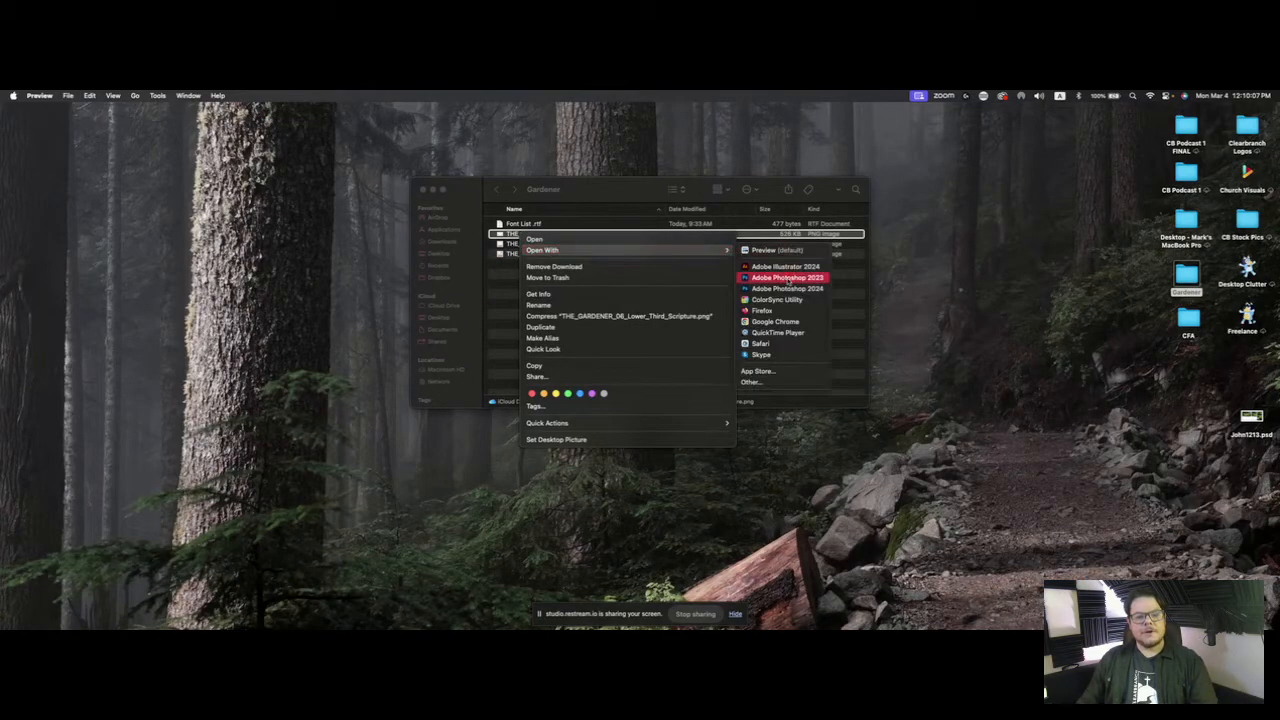
Step: Open the lower-third image in Photoshop and type the MARK HARVARD title over the cream band
click(784, 277)
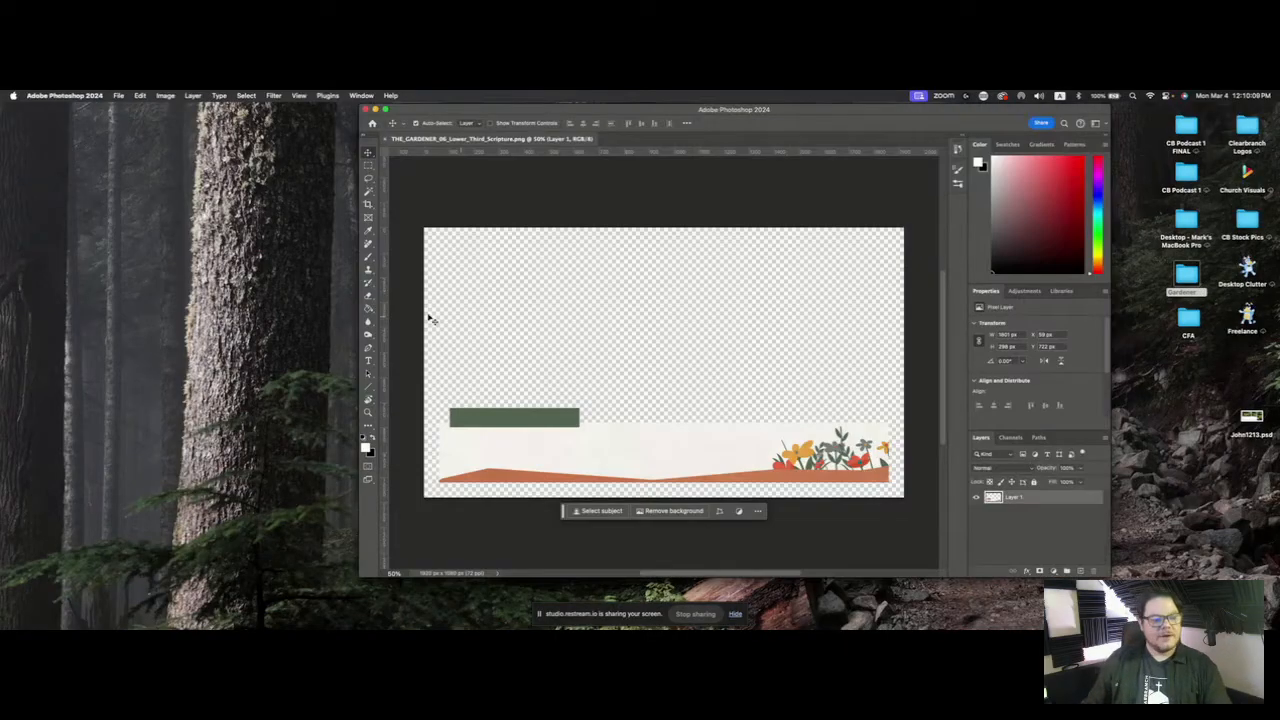
click(368, 360)
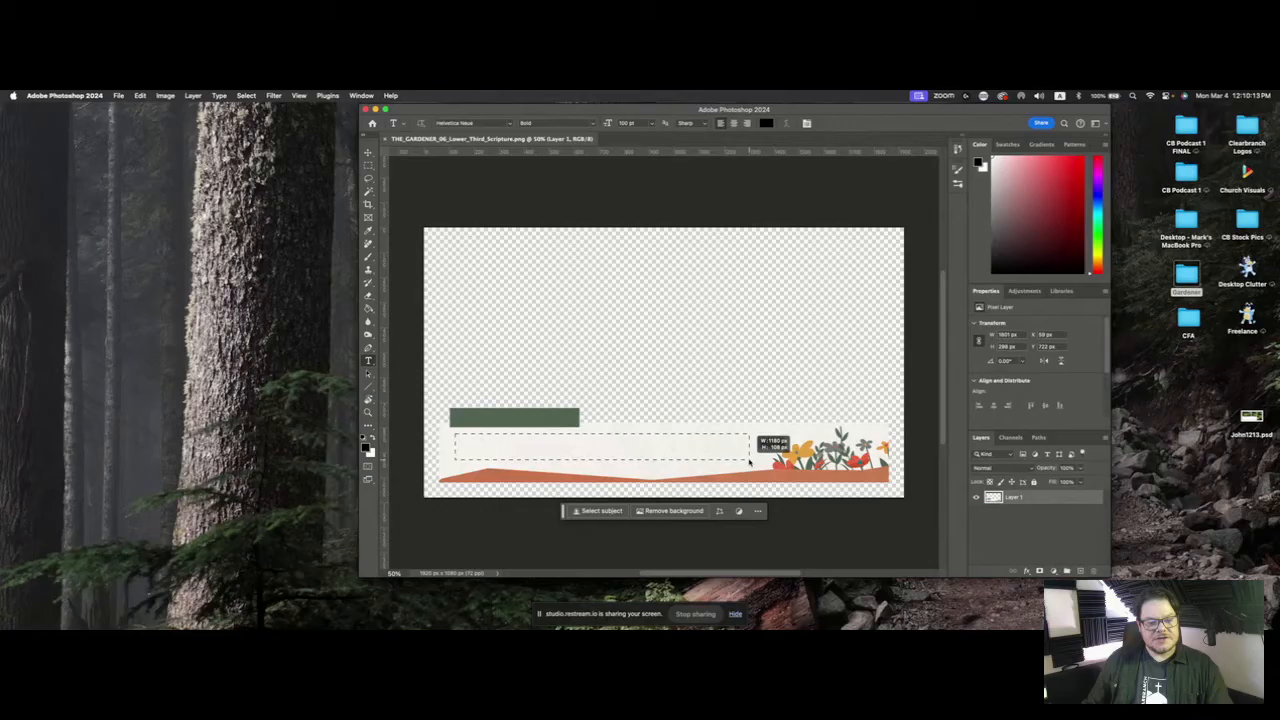
text(LOREM IPSUM)
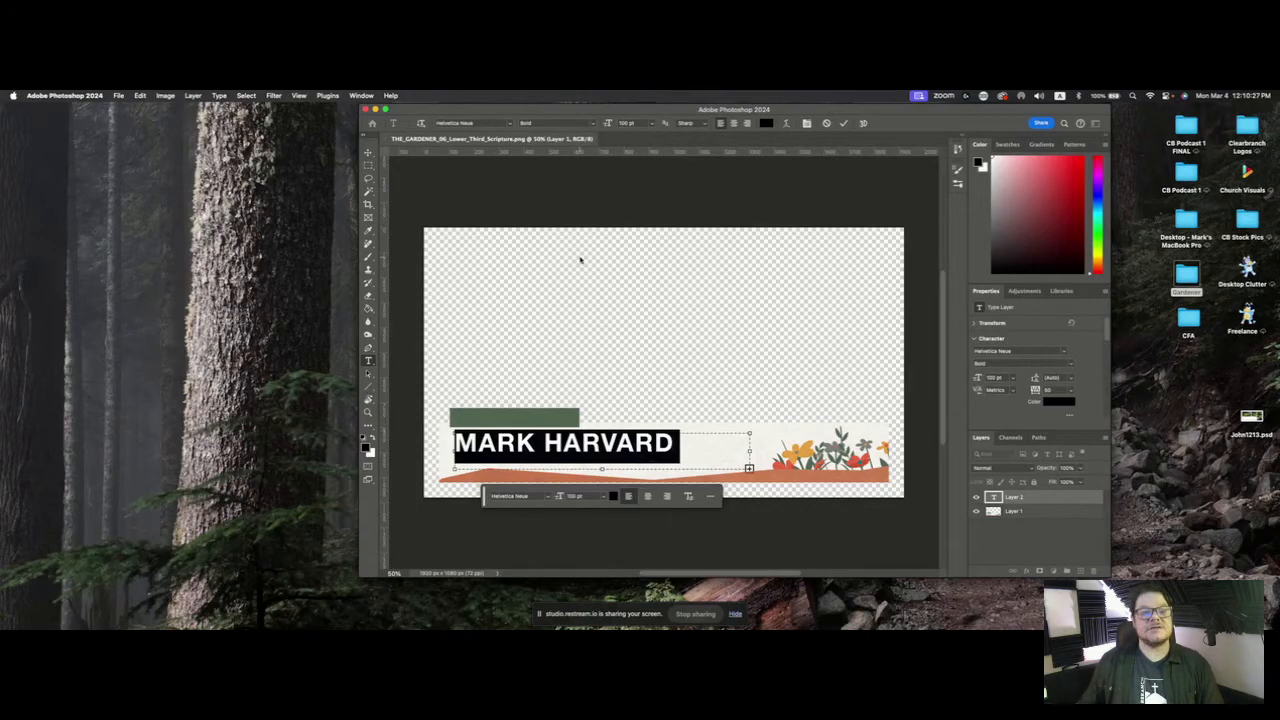
click(639, 123)
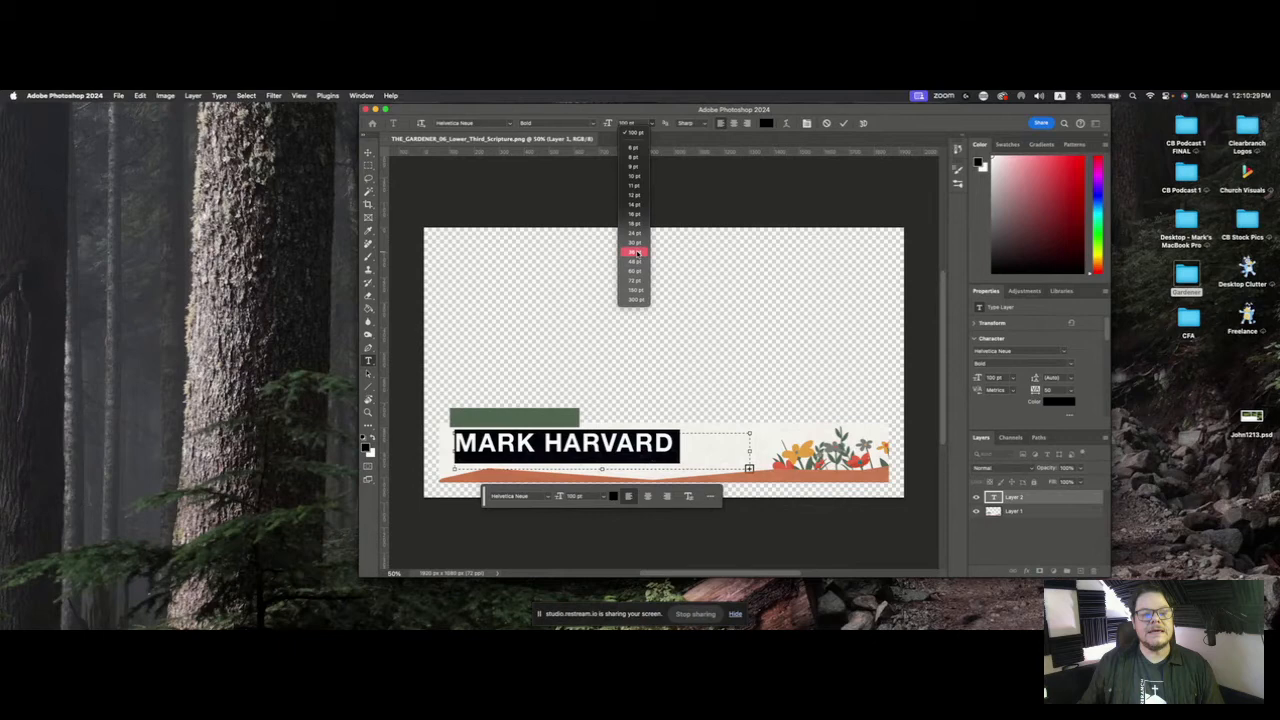
click(632, 252)
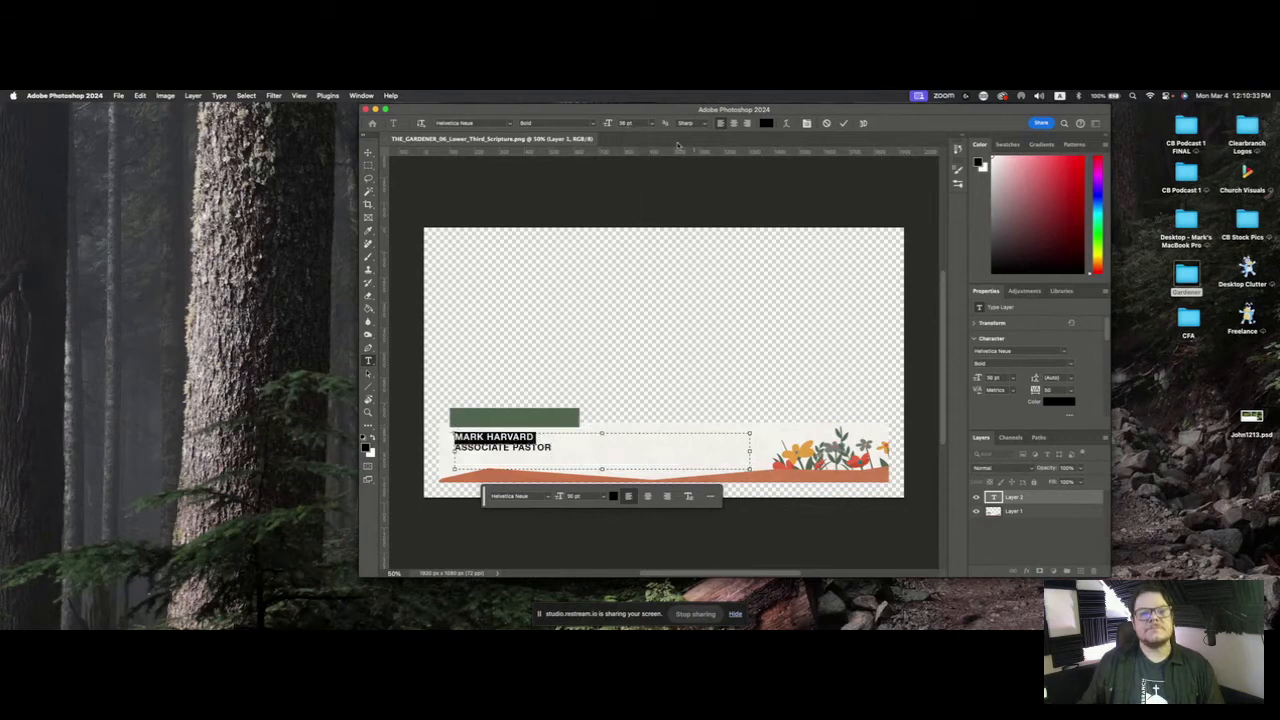
click(633, 123)
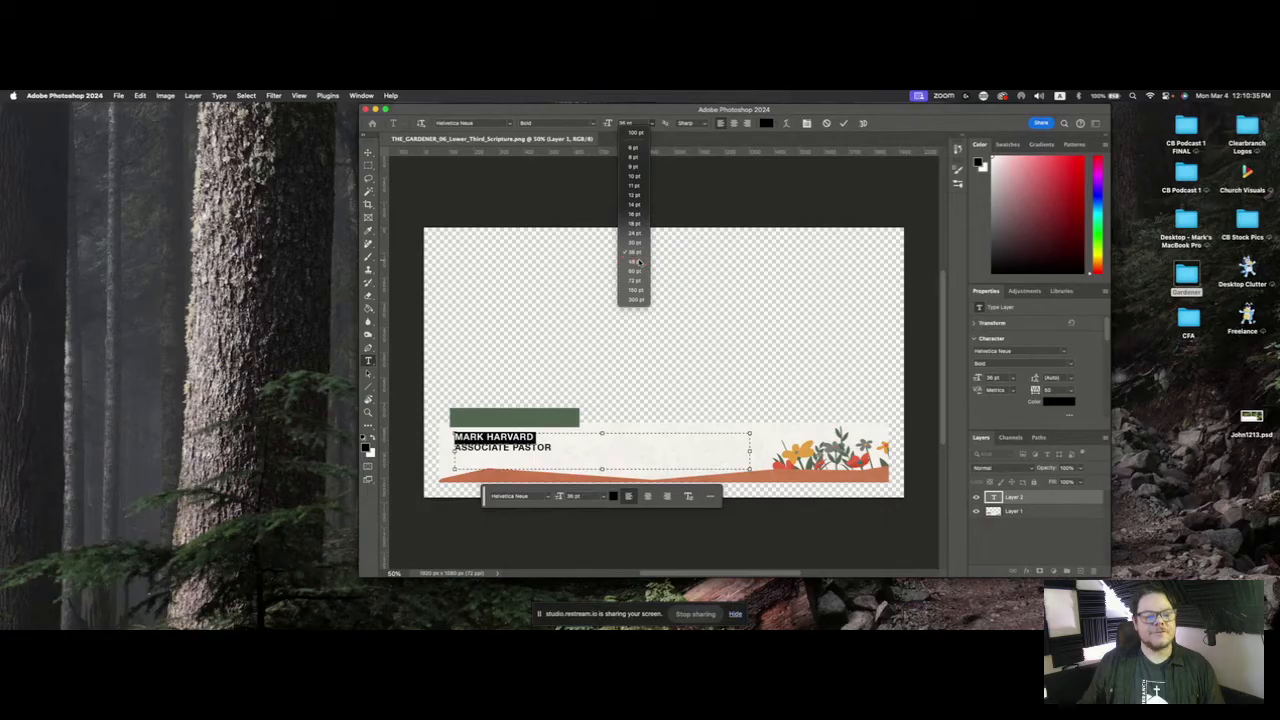
click(632, 261)
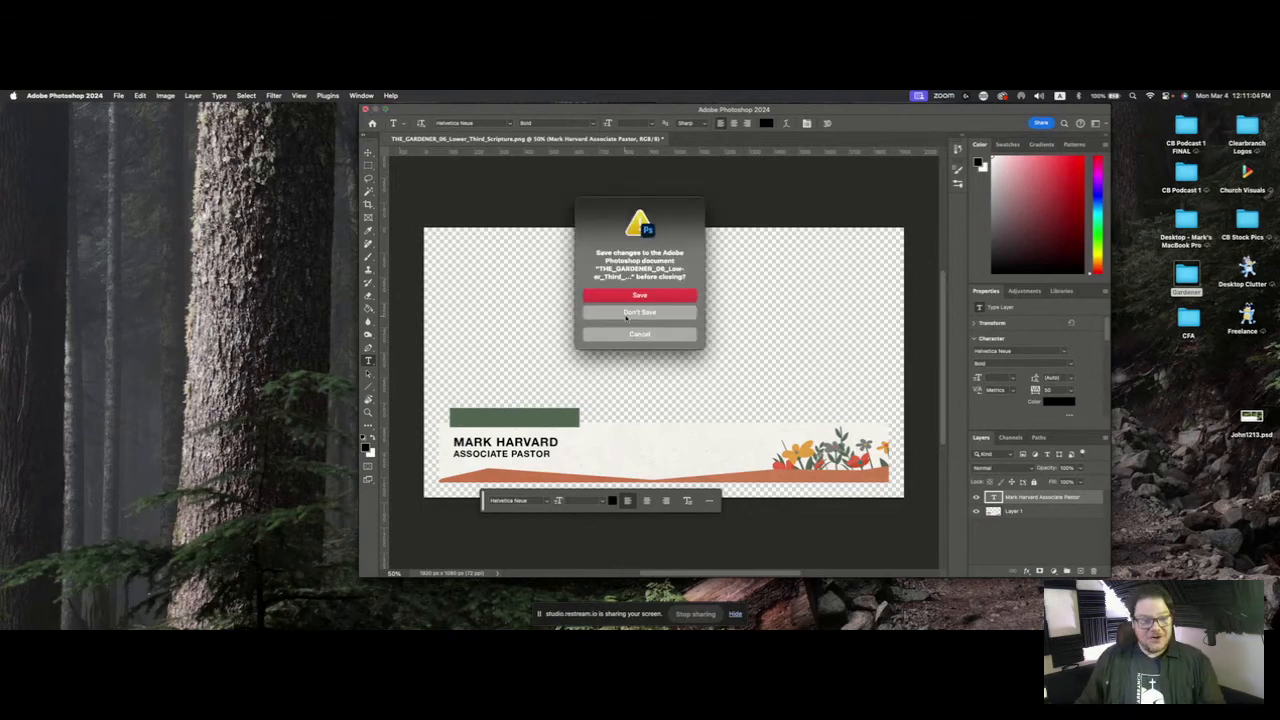
Step: Answer the save prompt, close the Gardener folder, and open John1213.psd from the desktop
click(639, 312)
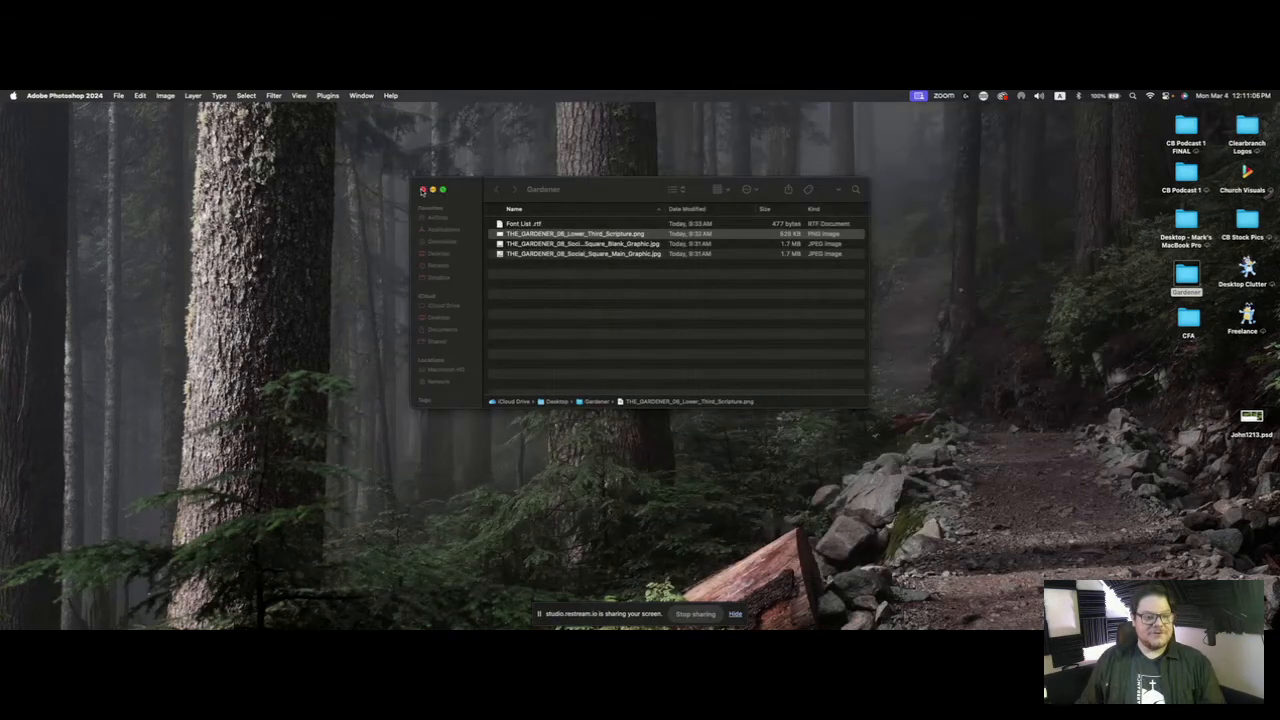
click(419, 190)
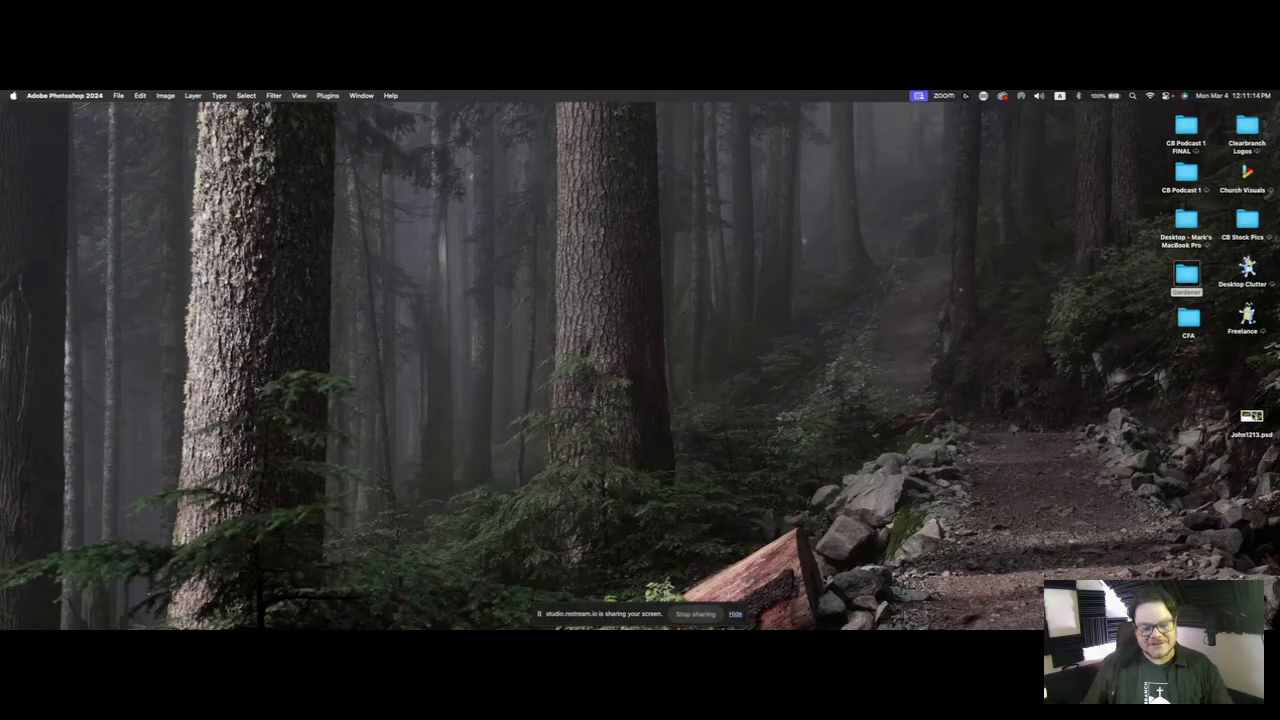
click(1249, 419)
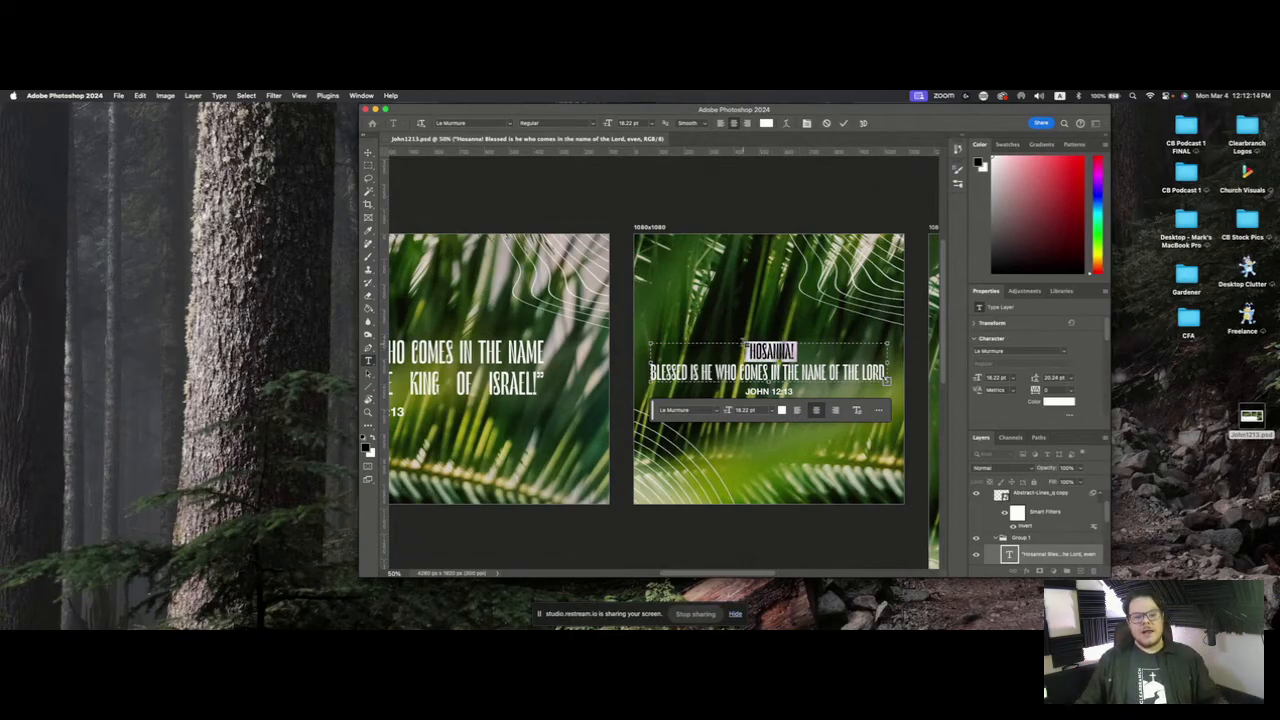
Step: Edit the Hosanna verse layer into large wrapped lines and commit the text
click(645, 123)
text(48)
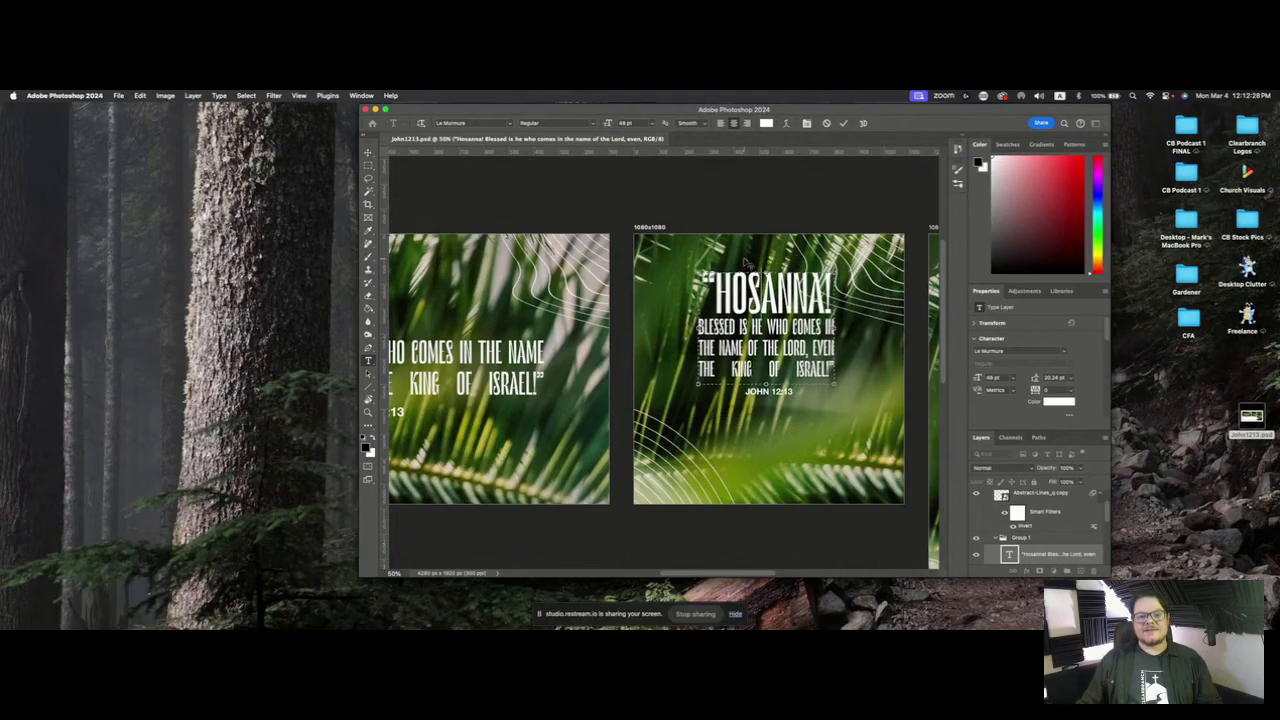
click(767, 380)
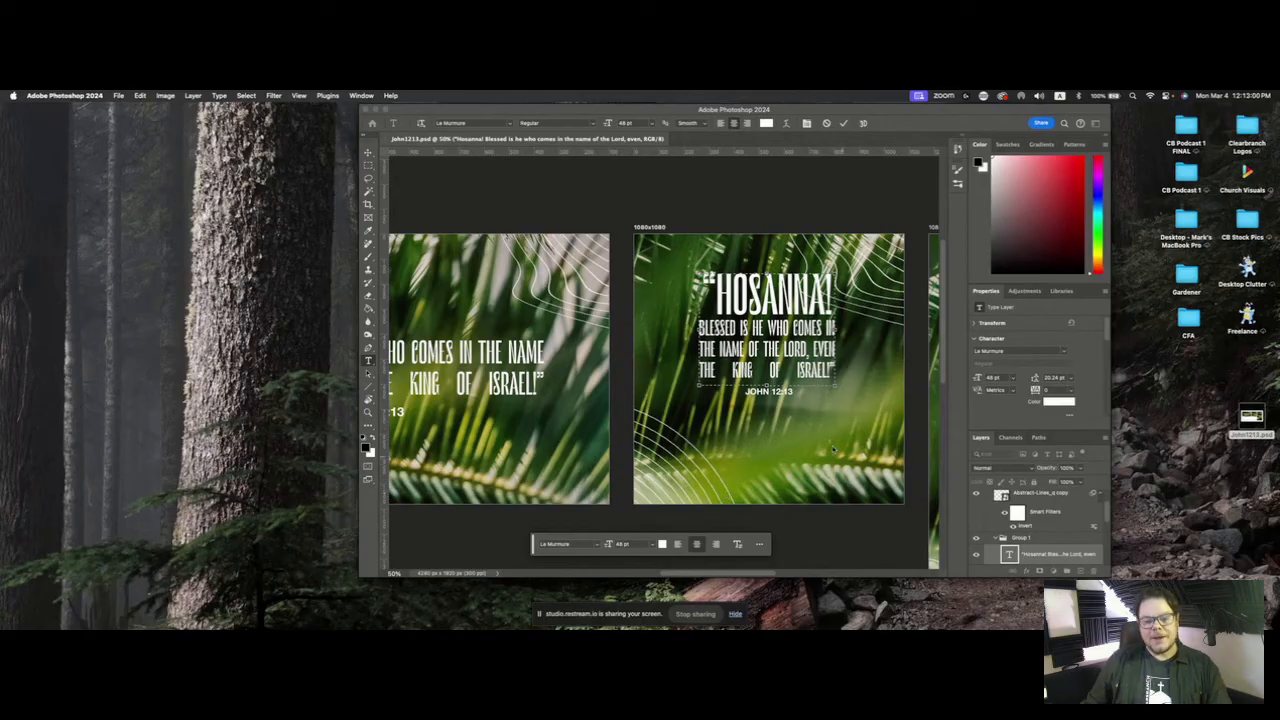
mouse_move(840, 409)
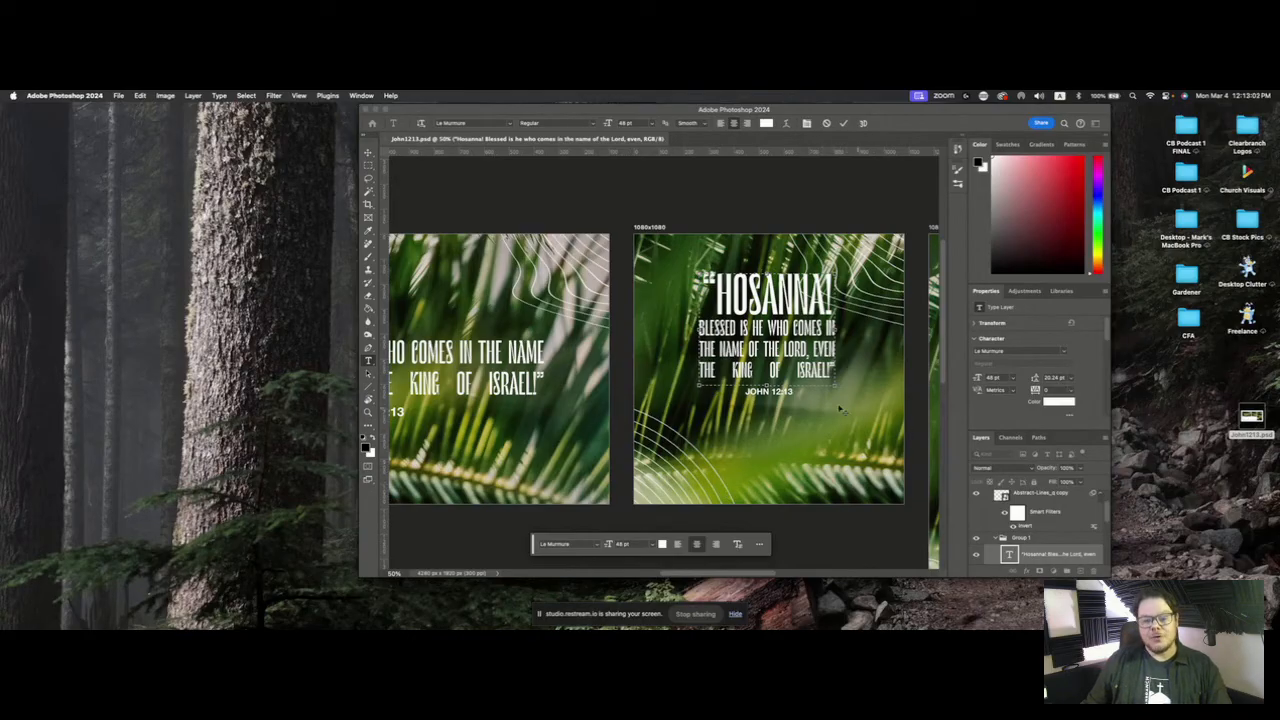